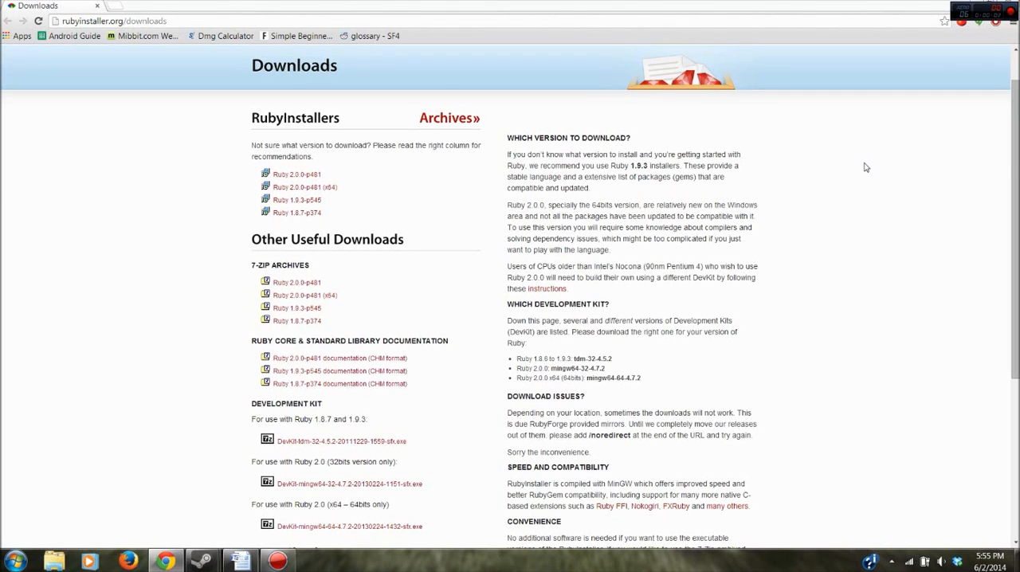
{"action": "mouse_move", "coordinate": [859, 158]}
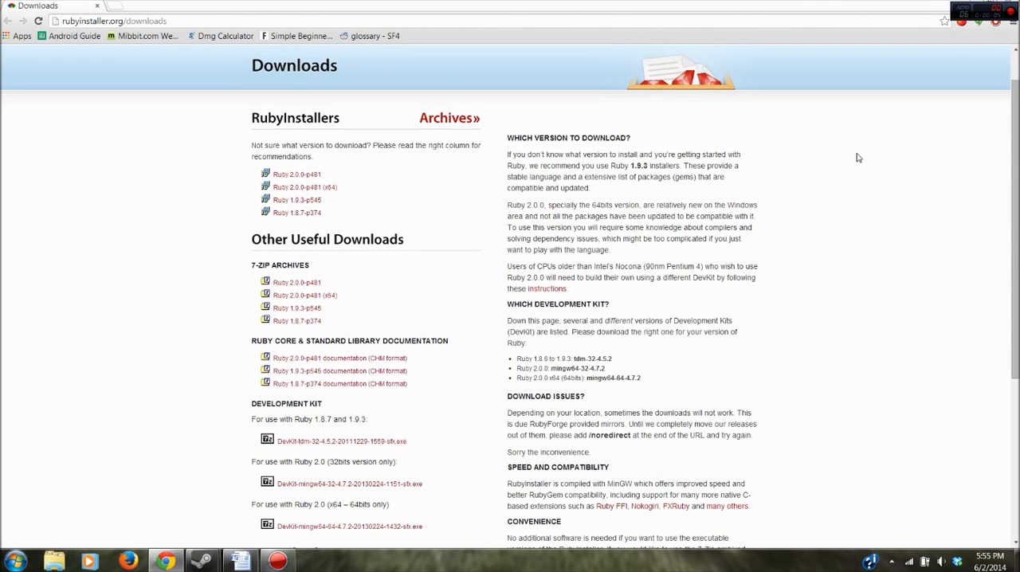
{"action": "mouse_move", "coordinate": [838, 159]}
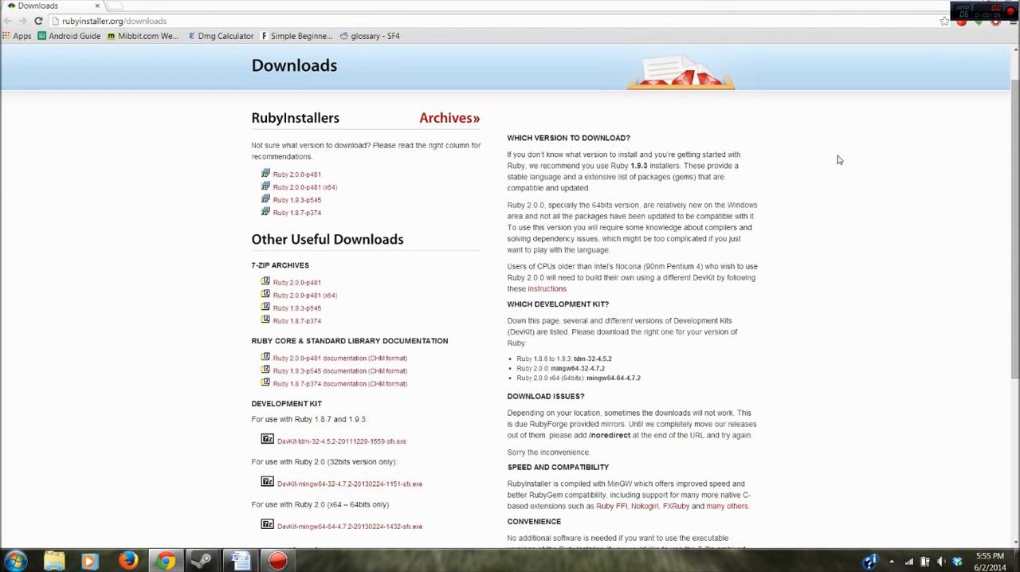
{"action": "mouse_move", "coordinate": [822, 163]}
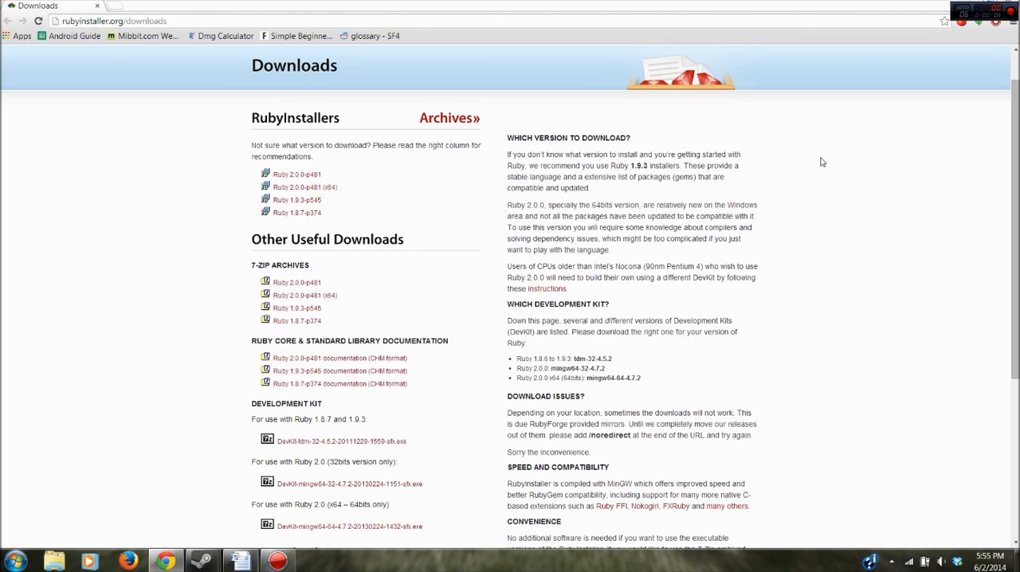
{"action": "mouse_move", "coordinate": [347, 239]}
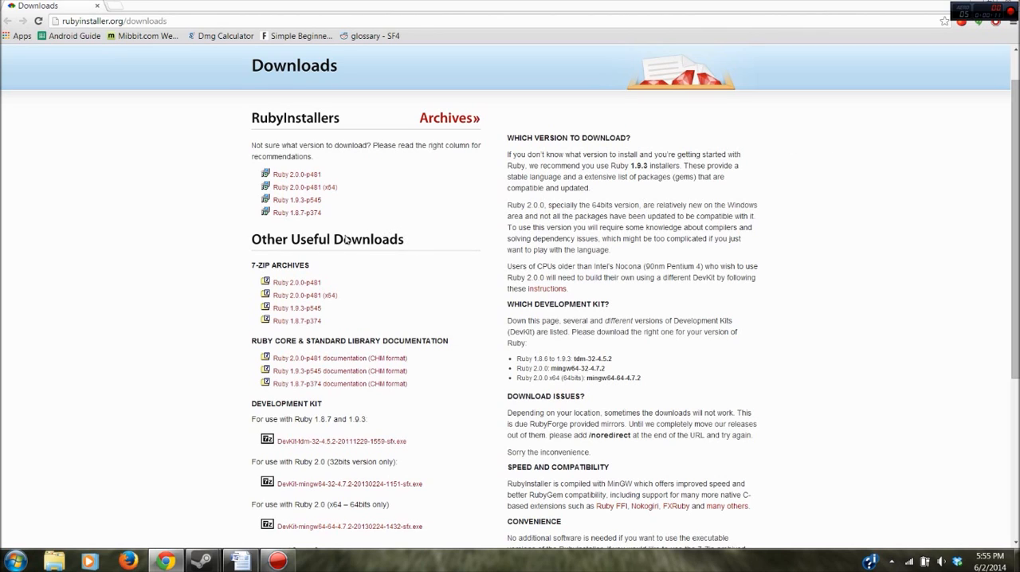
{"action": "mouse_move", "coordinate": [268, 245]}
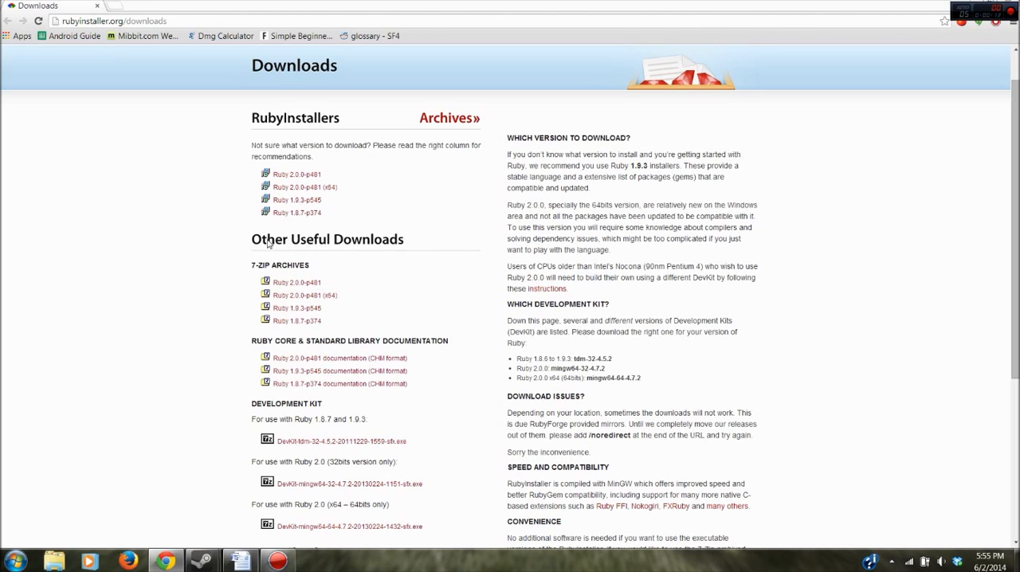
{"action": "mouse_move", "coordinate": [166, 242]}
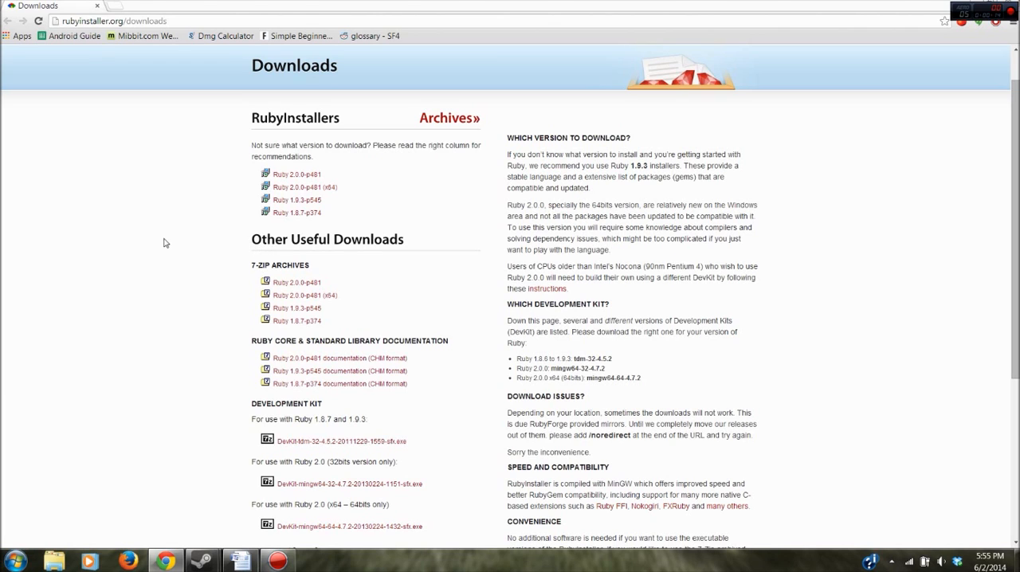
{"action": "mouse_move", "coordinate": [35, 417]}
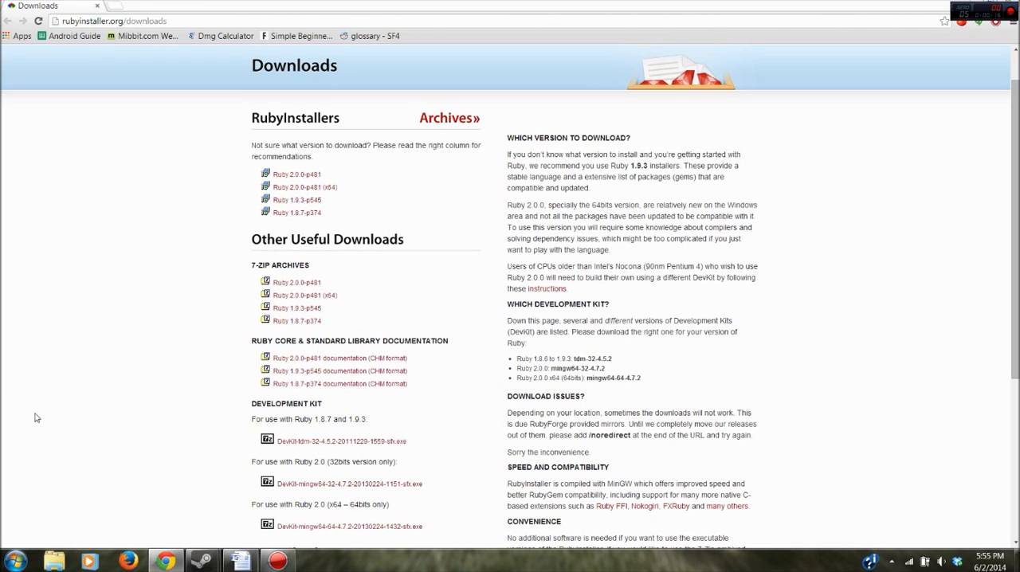
- Run ruby -v in a new Command Prompt, which reports 'ruby' is not recognized
{"action": "left_click", "coordinate": [12, 561]}
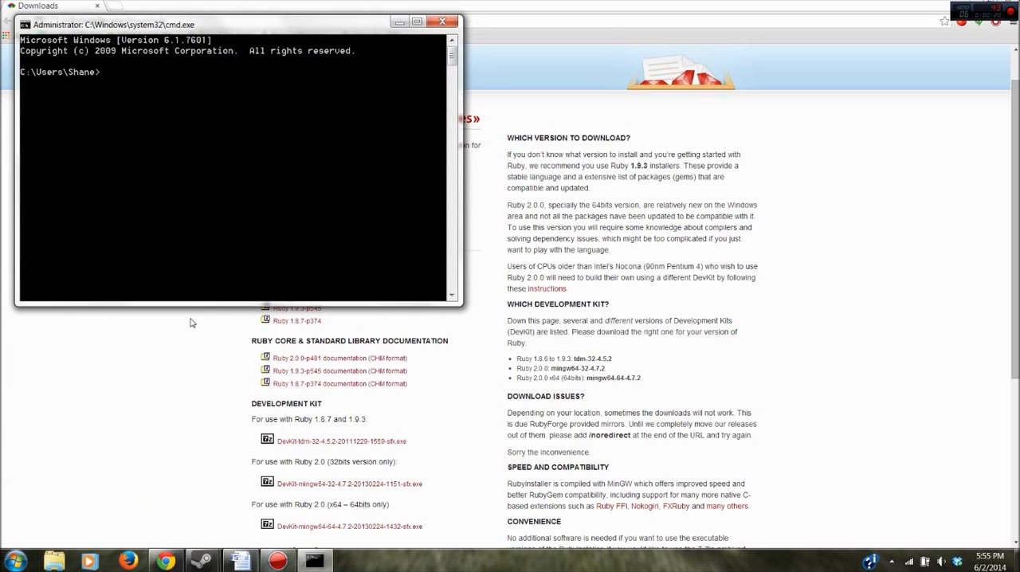
{"action": "type", "text": "ruby -v"}
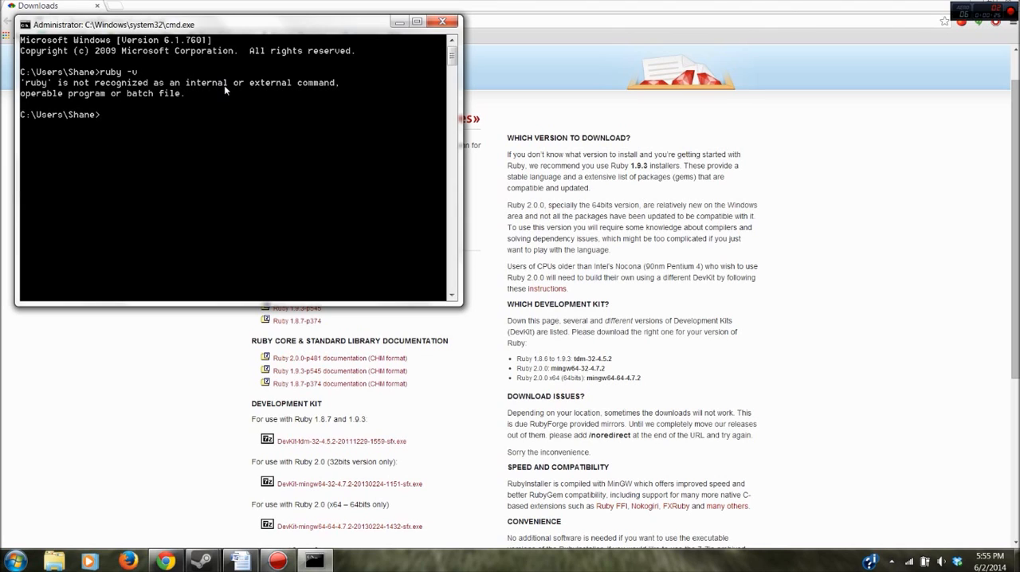
{"action": "mouse_move", "coordinate": [237, 111]}
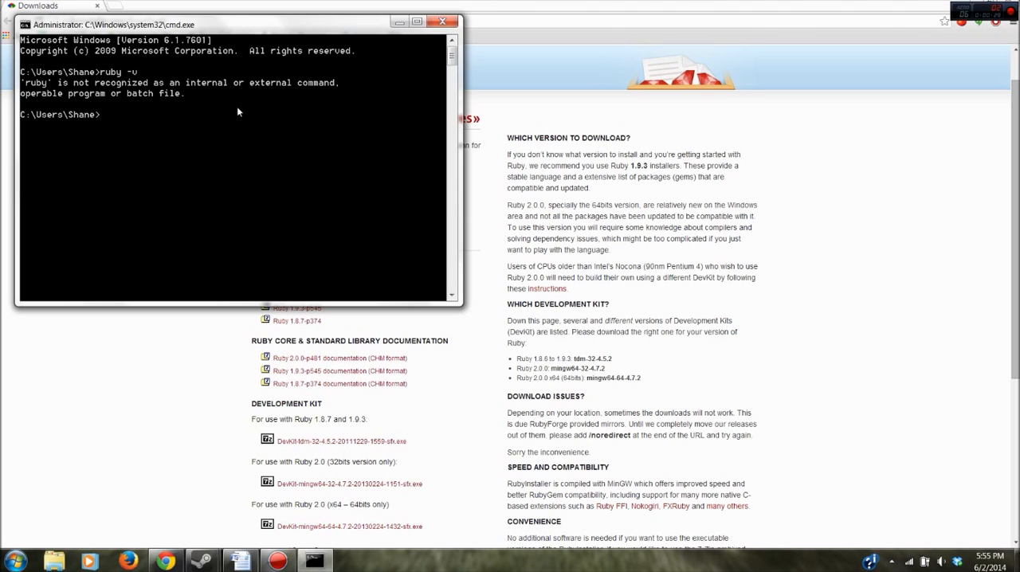
{"action": "mouse_move", "coordinate": [242, 112]}
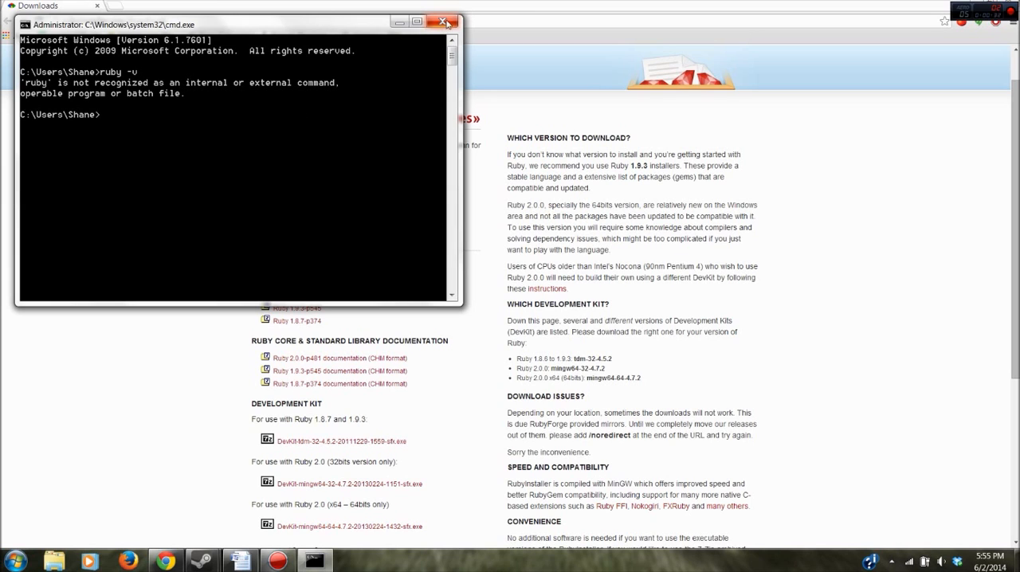
- Download the Ruby 2.0.0-p481 installer from RubyInstaller and run the downloaded file
{"action": "left_click", "coordinate": [443, 23]}
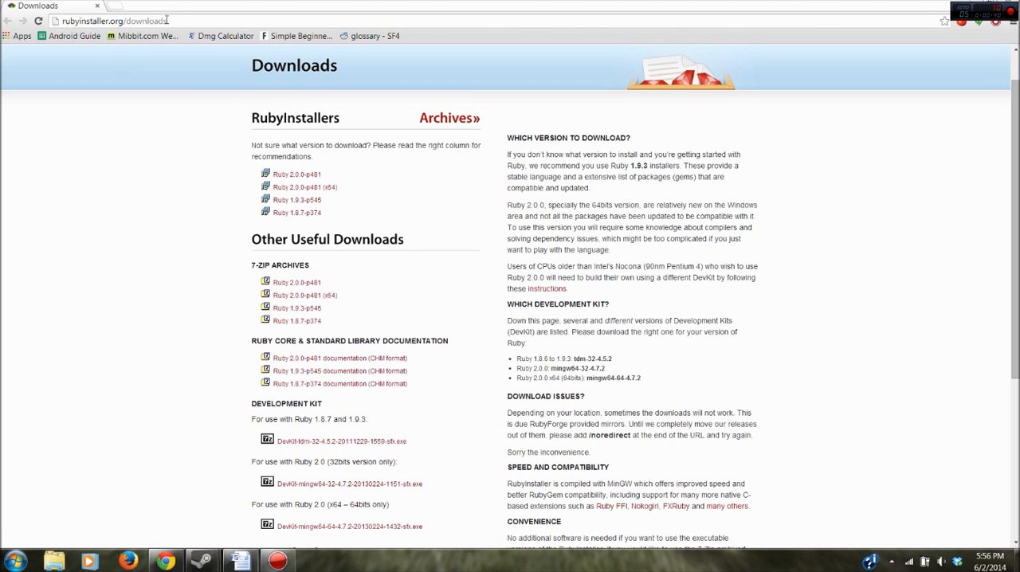
{"action": "left_click", "coordinate": [296, 176]}
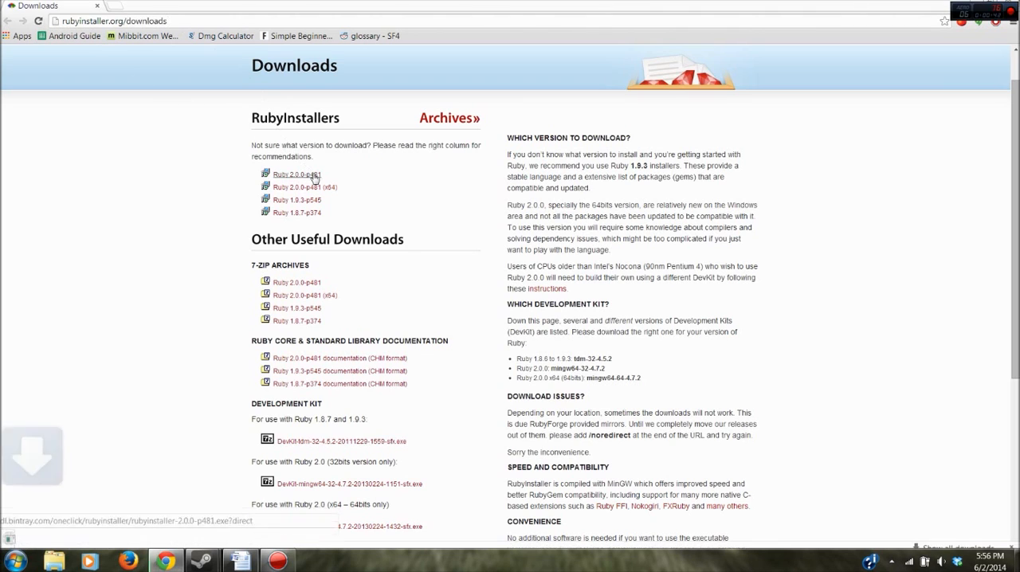
{"action": "left_click", "coordinate": [297, 173]}
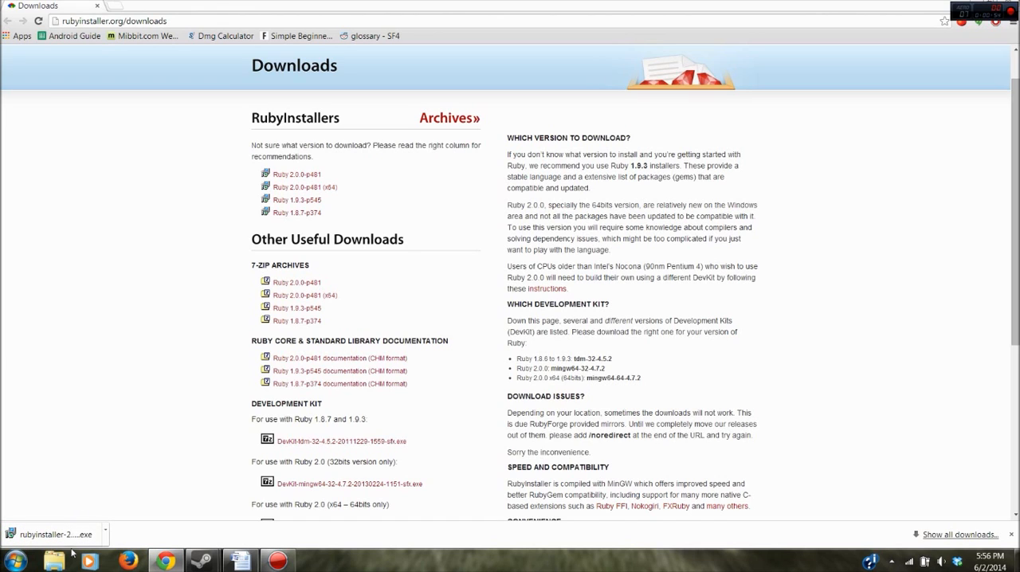
{"action": "left_click", "coordinate": [54, 534]}
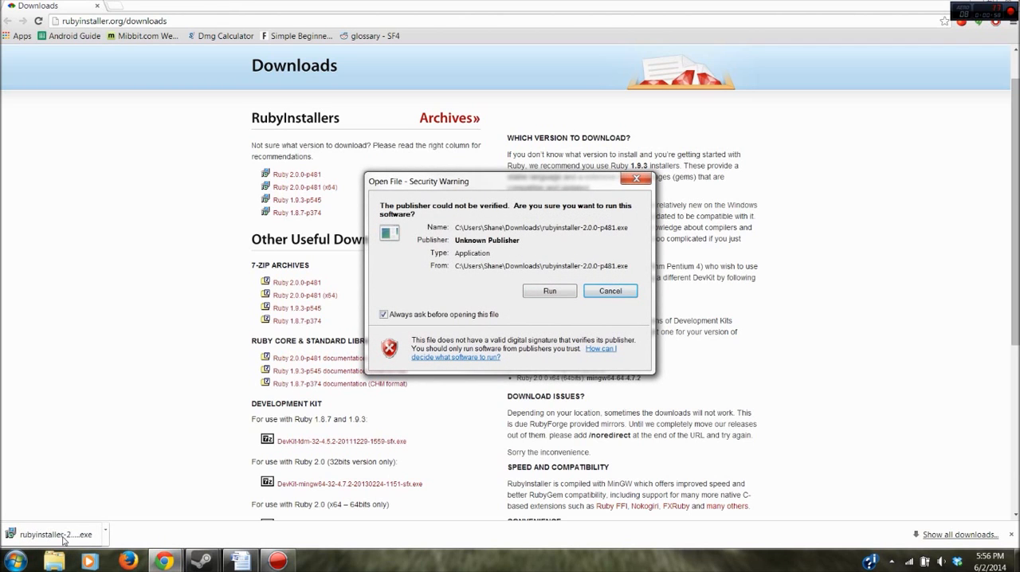
- Allow the installer to run, keep English and accept the license agreement
{"action": "left_click", "coordinate": [608, 290]}
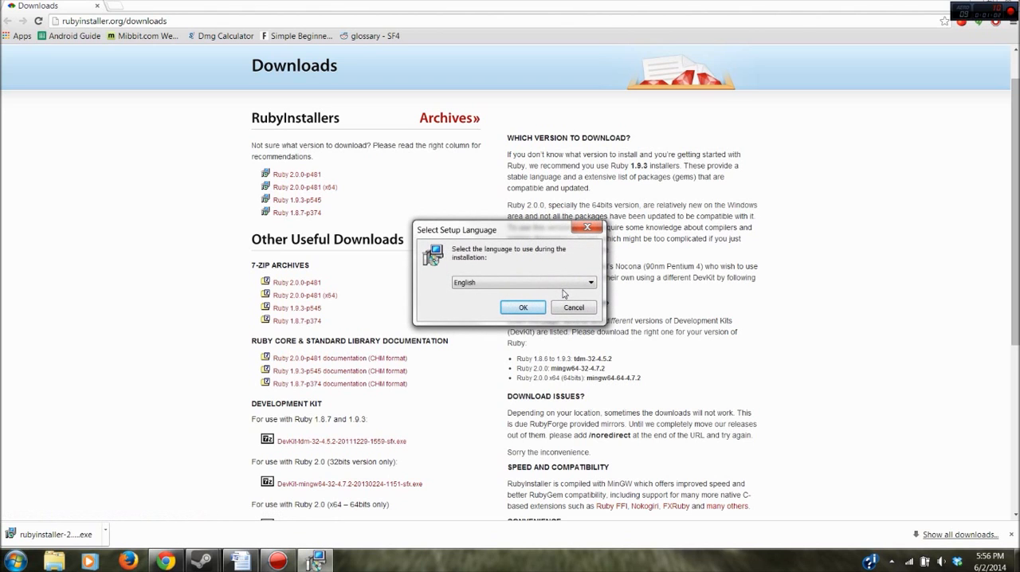
{"action": "left_click", "coordinate": [523, 308]}
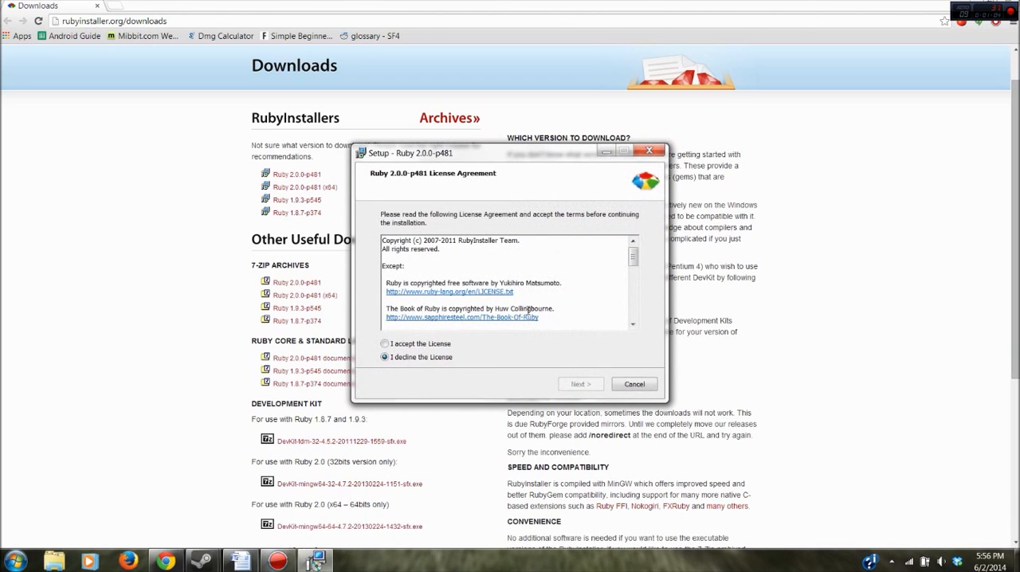
{"action": "left_click", "coordinate": [385, 344]}
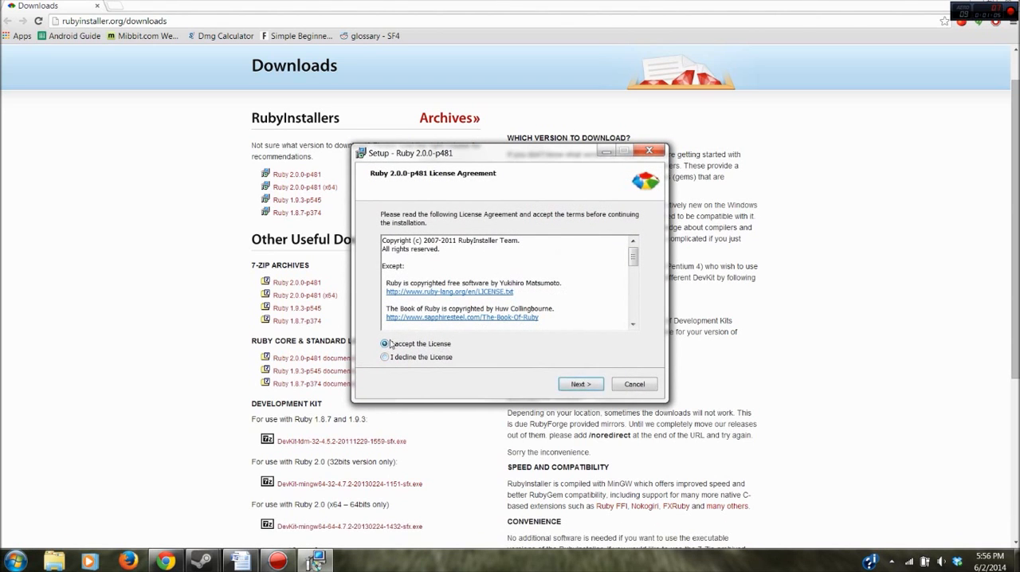
{"action": "left_click", "coordinate": [386, 344]}
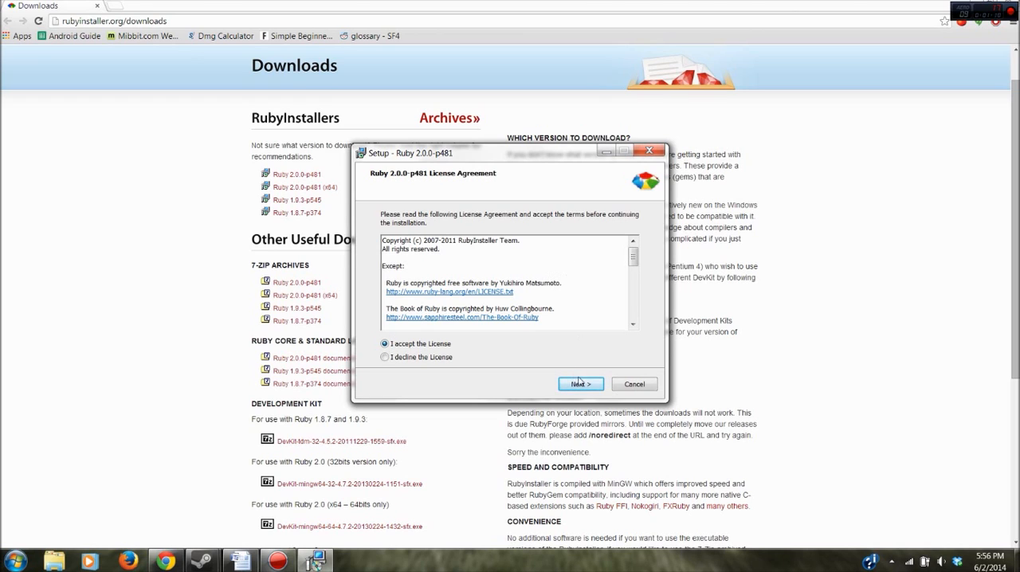
{"action": "left_click", "coordinate": [580, 383]}
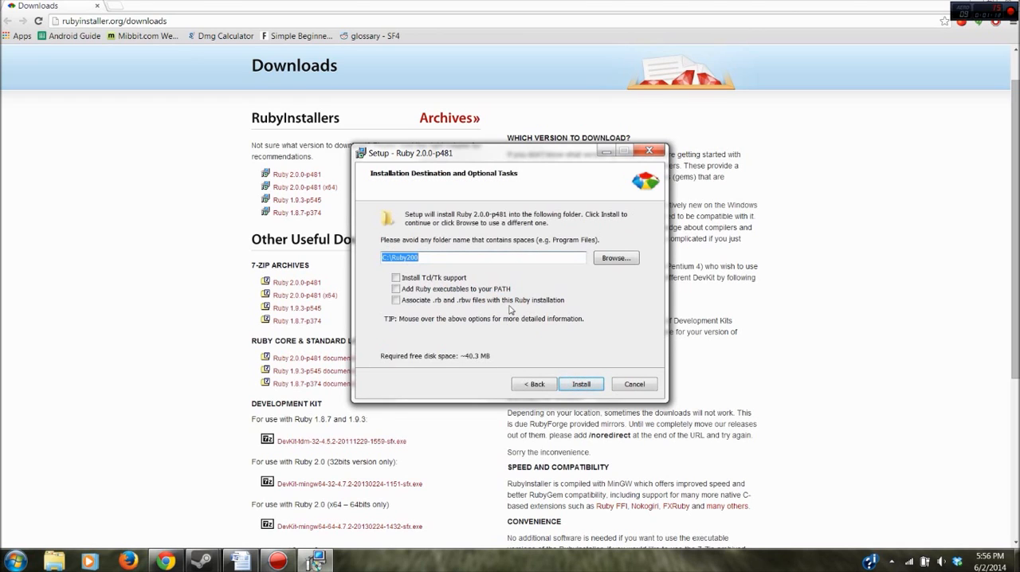
{"action": "mouse_move", "coordinate": [502, 281]}
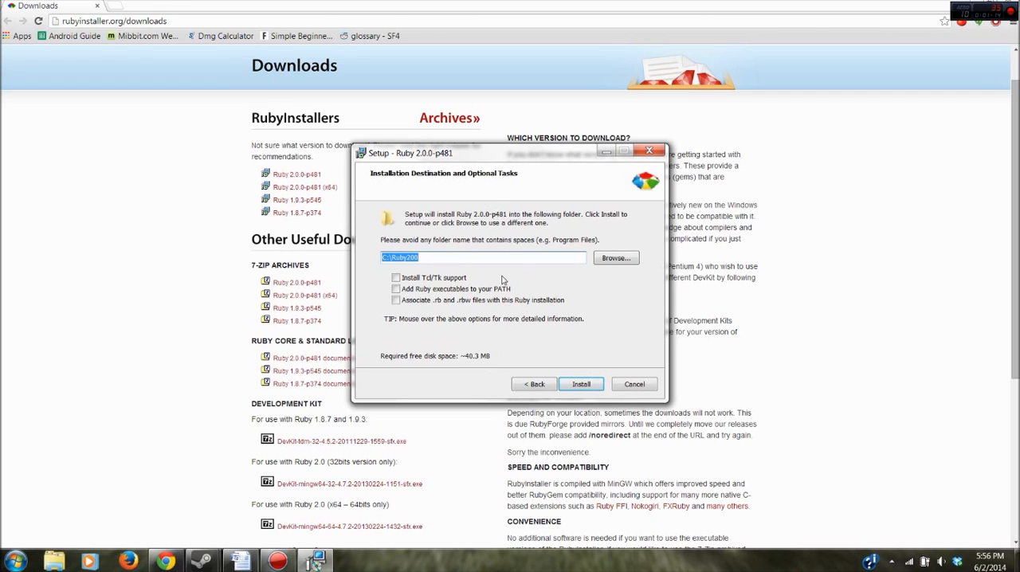
{"action": "mouse_move", "coordinate": [507, 276]}
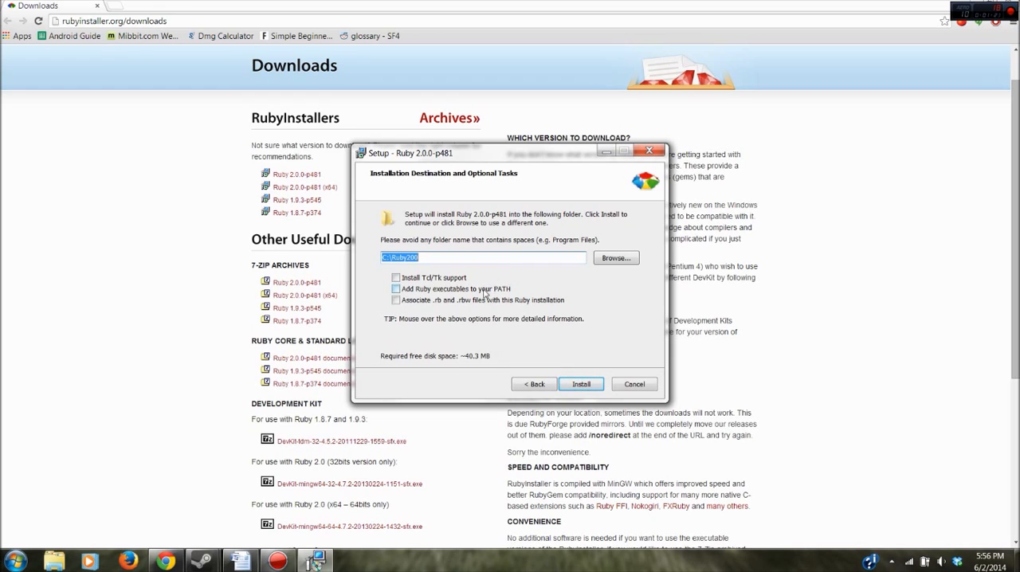
- Install Ruby into C:\Ruby200 with executables added to PATH, then finish the wizard
{"action": "left_click", "coordinate": [396, 300]}
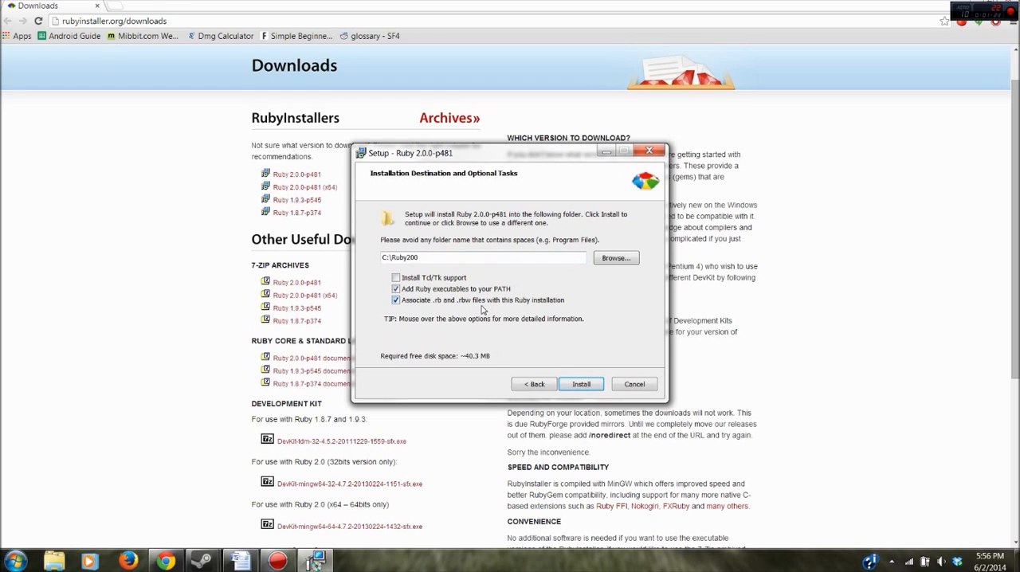
{"action": "mouse_move", "coordinate": [462, 300]}
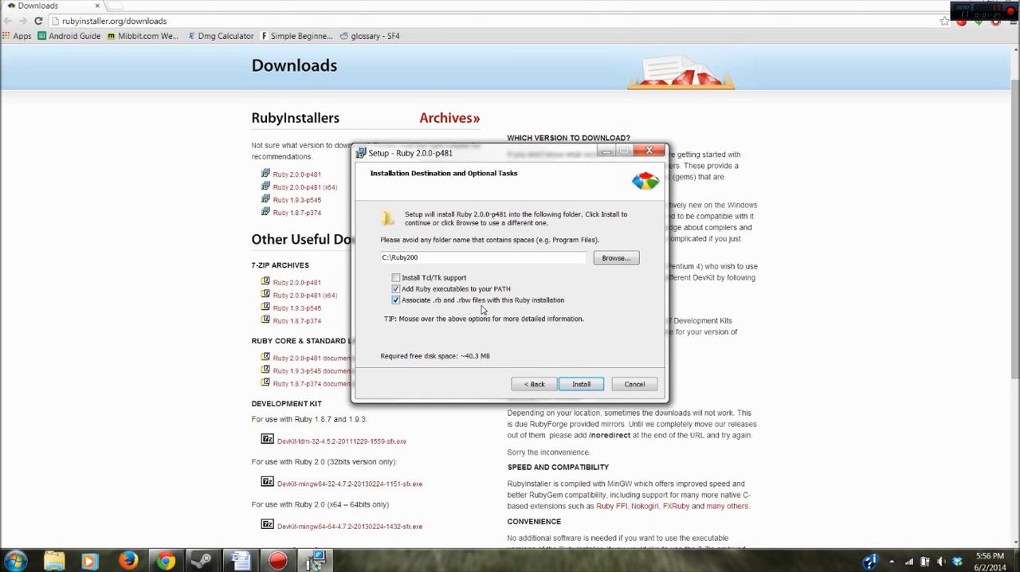
{"action": "left_click", "coordinate": [580, 383]}
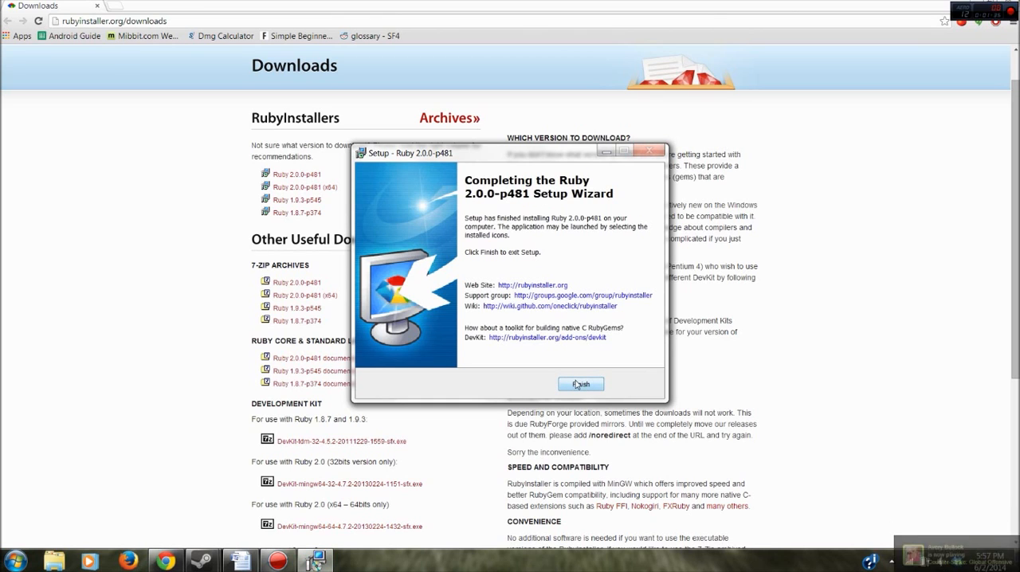
{"action": "left_click", "coordinate": [580, 384]}
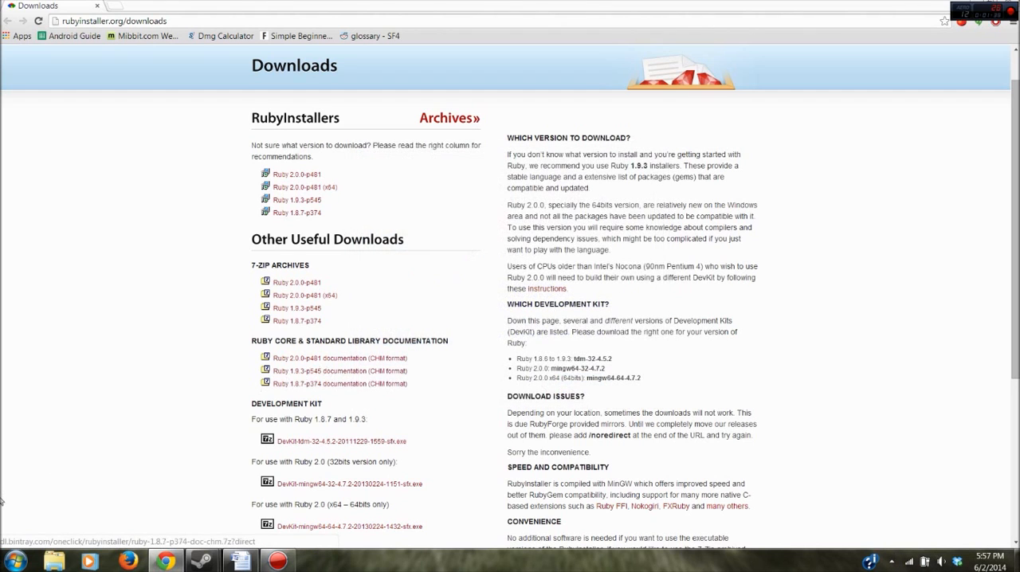
- Run ruby -v in a fresh Command Prompt, which now reports ruby 2.0.0p481
{"action": "left_click", "coordinate": [14, 561]}
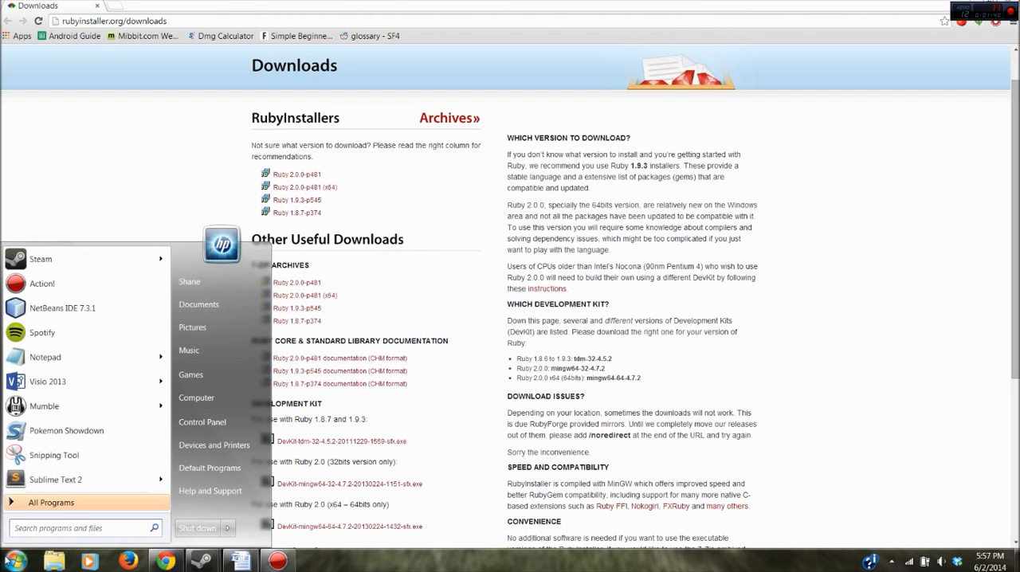
{"action": "type", "text": "cmd"}
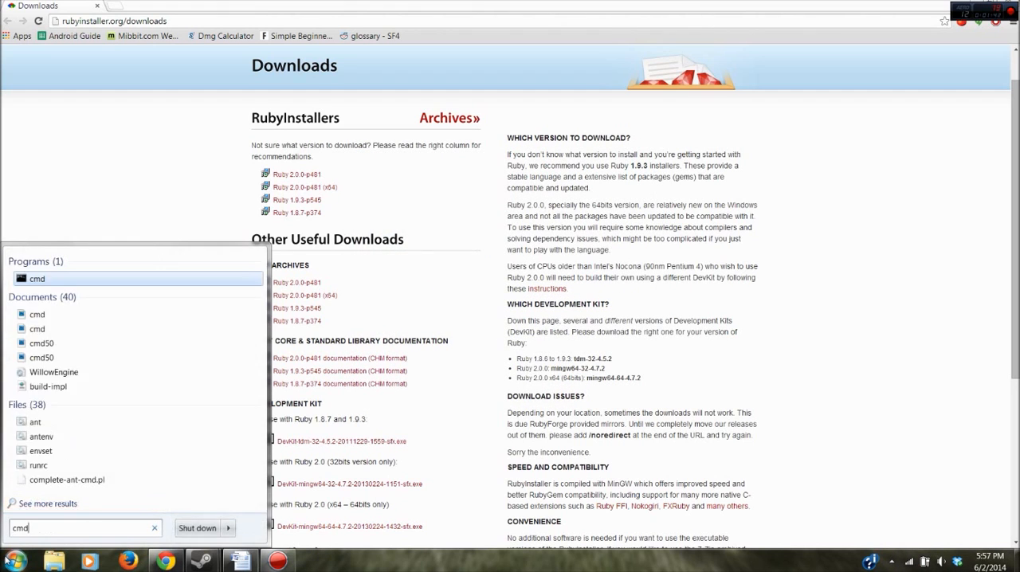
{"action": "left_click", "coordinate": [36, 278]}
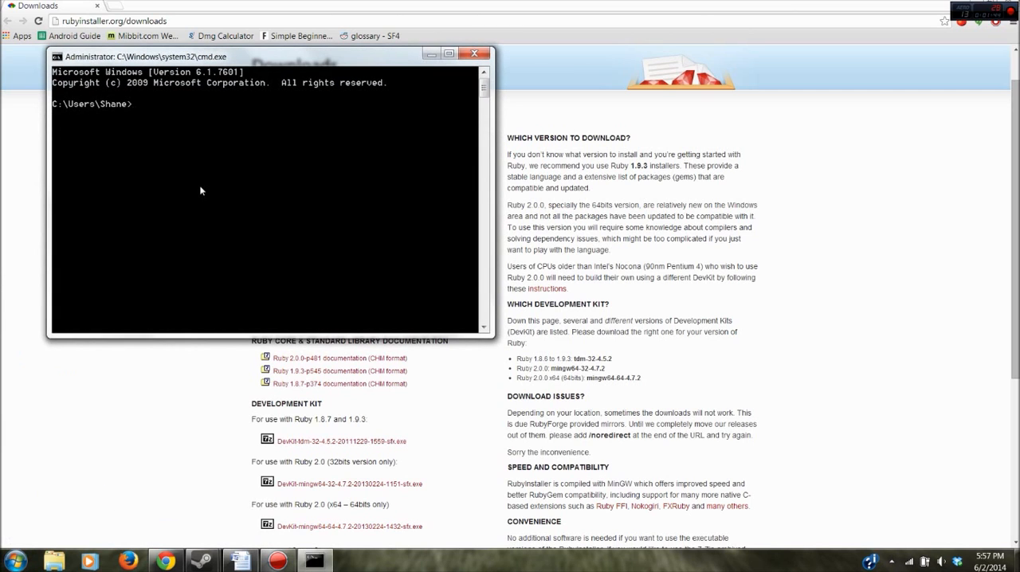
{"action": "type", "text": "ruby -v"}
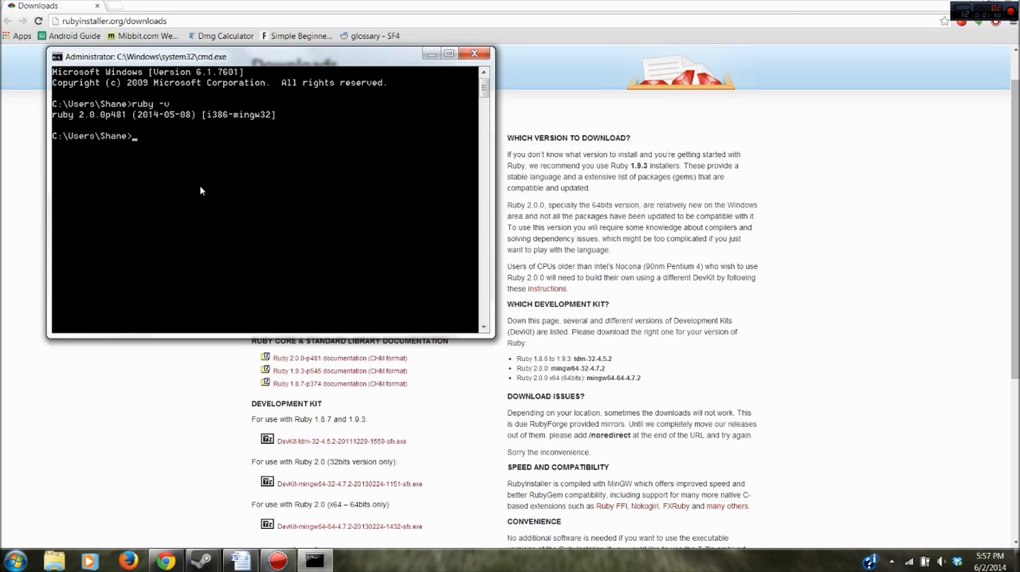
{"action": "mouse_move", "coordinate": [102, 122]}
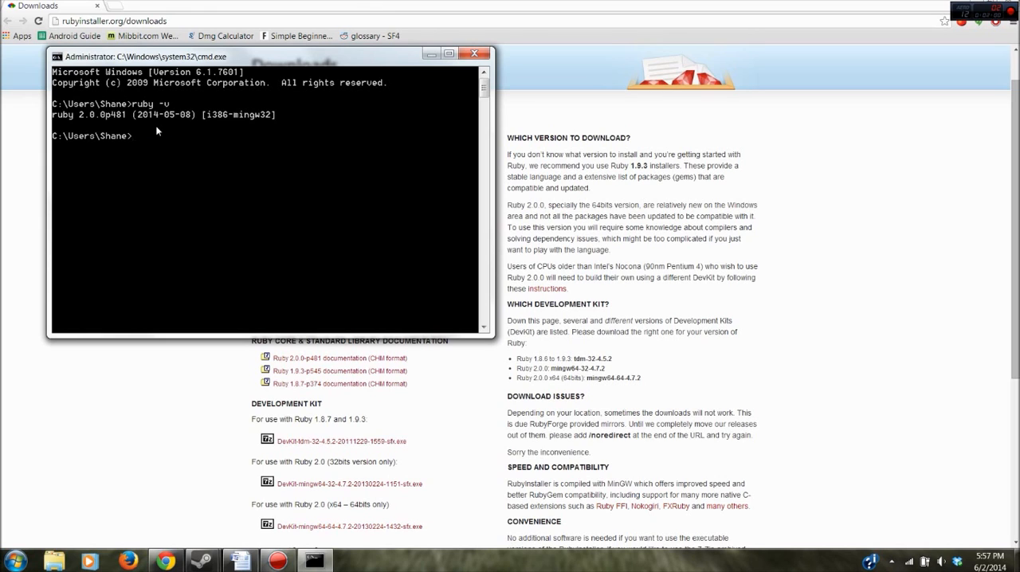
{"action": "mouse_move", "coordinate": [171, 139]}
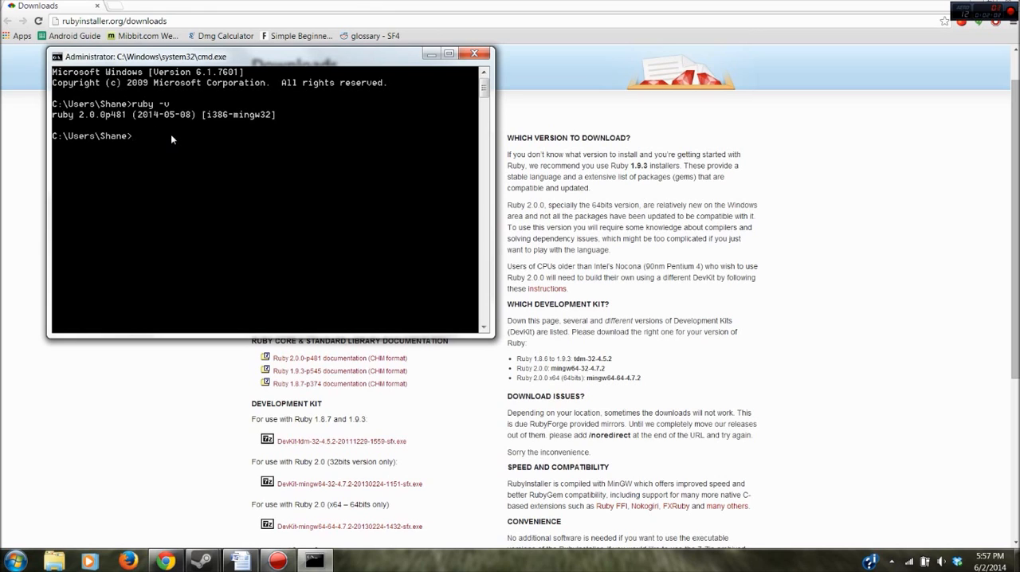
{"action": "mouse_move", "coordinate": [191, 169]}
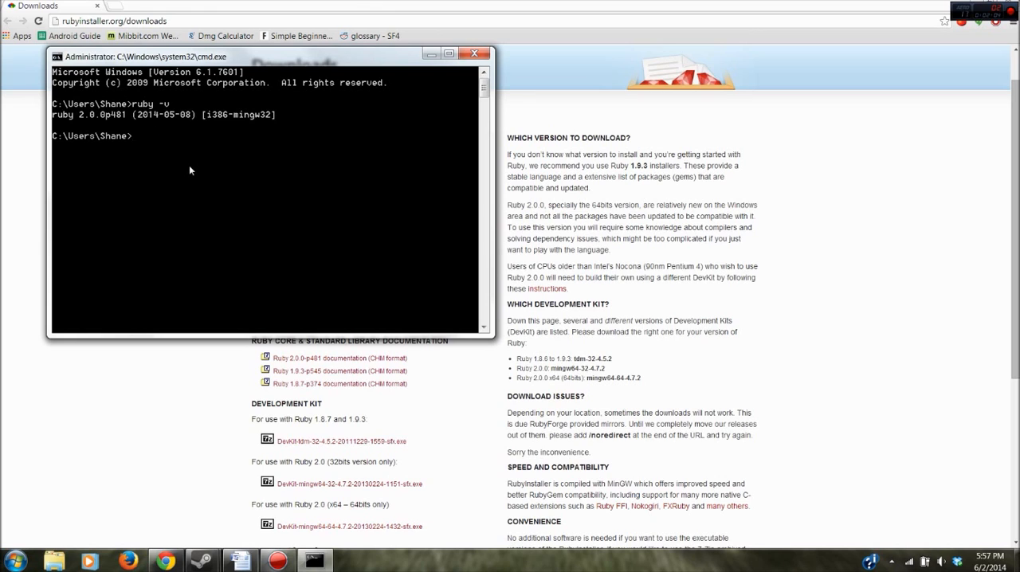
- Run gem -v, which reports RubyGems version 2.0.14
{"action": "type", "text": "gem -v"}
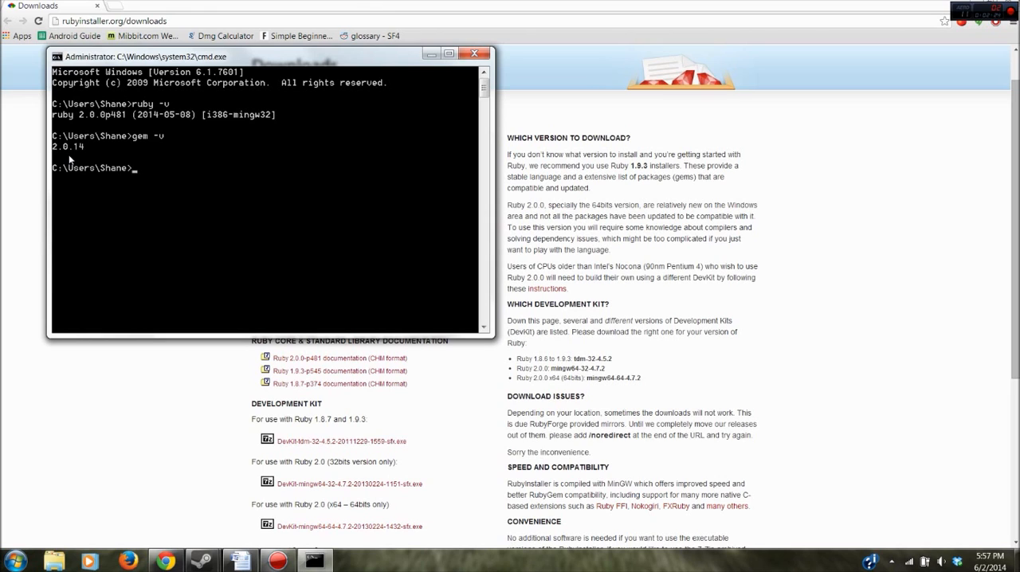
- Run gem update --system, then gem -v, which now reports 2.2.2
{"action": "type", "text": "gem up"}
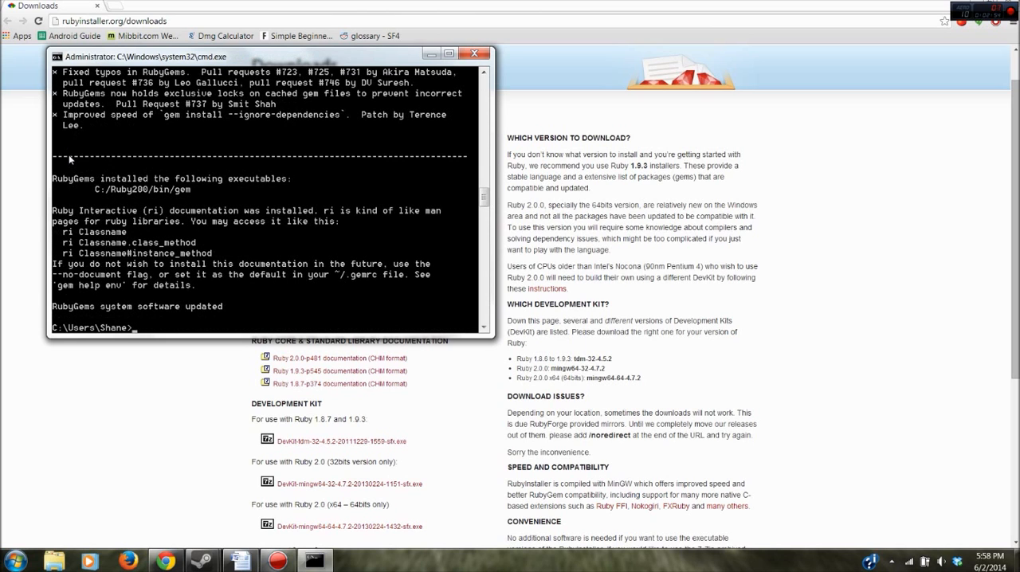
{"action": "mouse_move", "coordinate": [179, 217]}
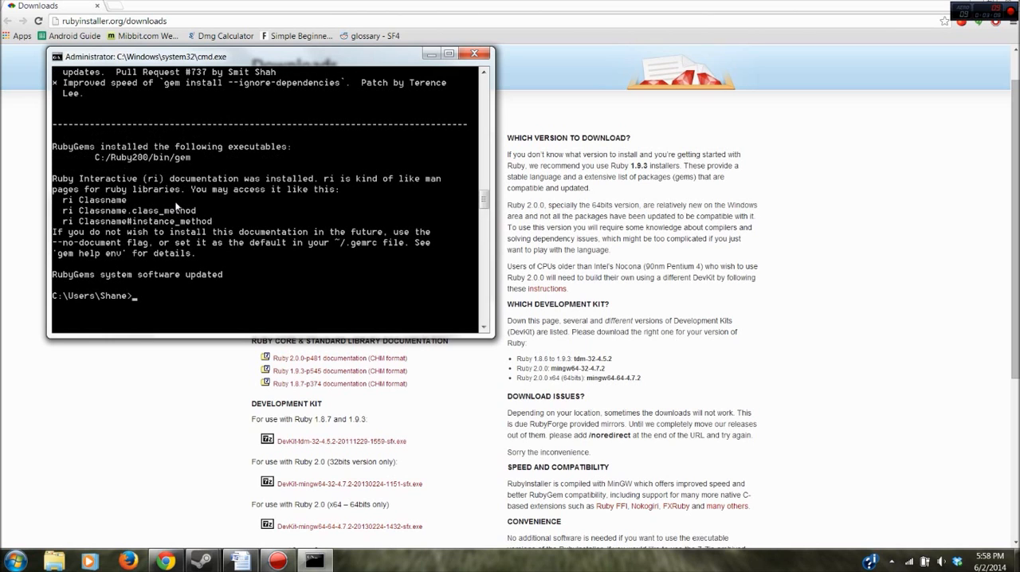
{"action": "mouse_move", "coordinate": [150, 299]}
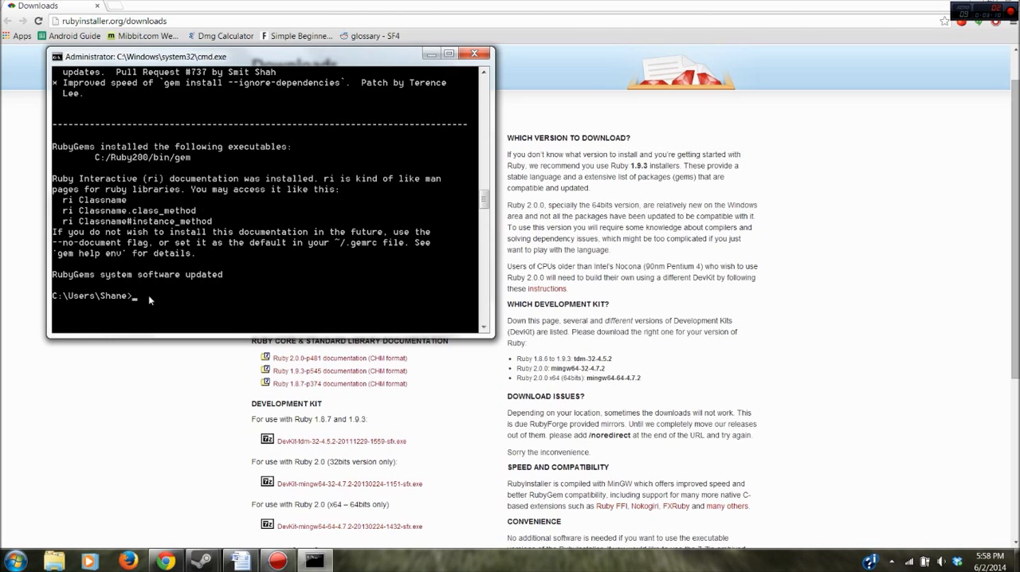
{"action": "mouse_move", "coordinate": [214, 246]}
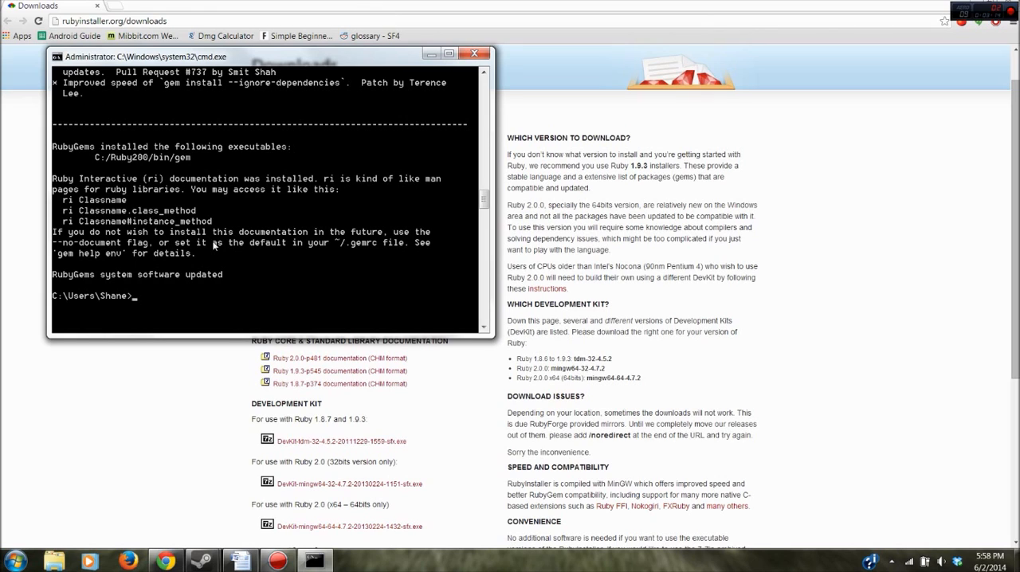
{"action": "type", "text": "gem -v"}
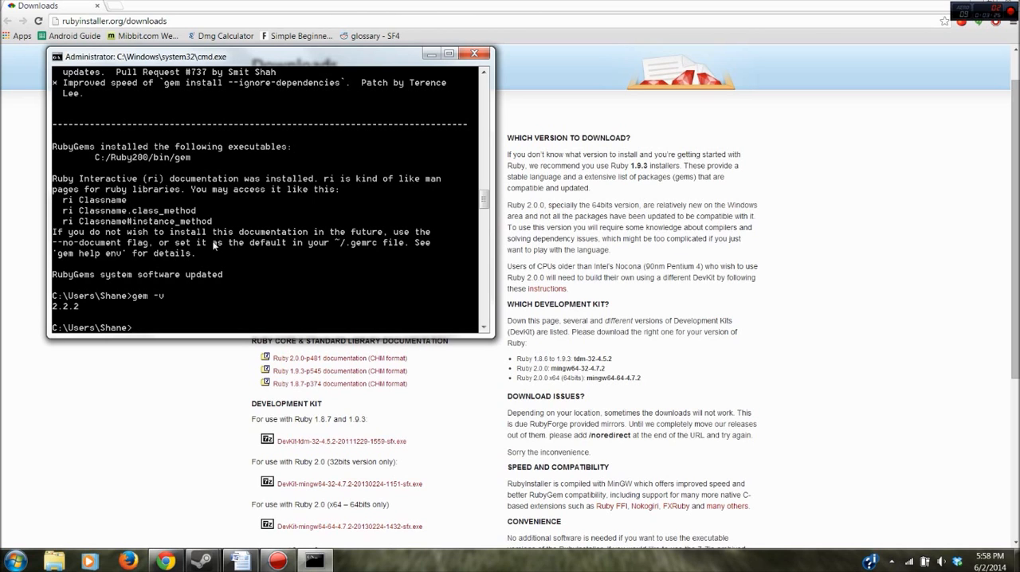
- Scroll the RubyInstaller downloads page to the Development Kit and download DevKit-tdm-32
{"action": "left_click", "coordinate": [475, 55]}
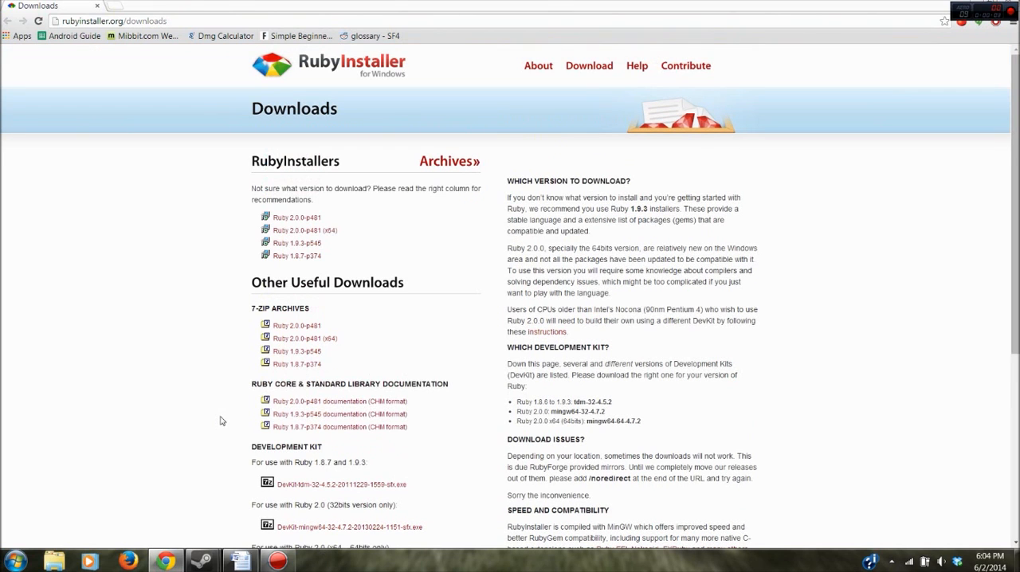
{"action": "mouse_move", "coordinate": [218, 368]}
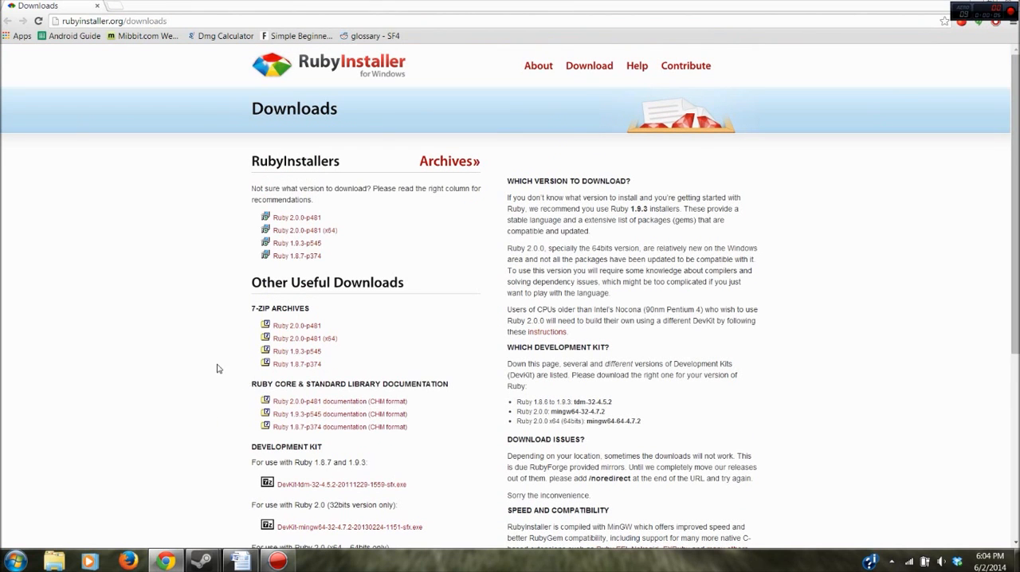
{"action": "scroll", "scroll_direction": "down", "scroll_amount": 3}
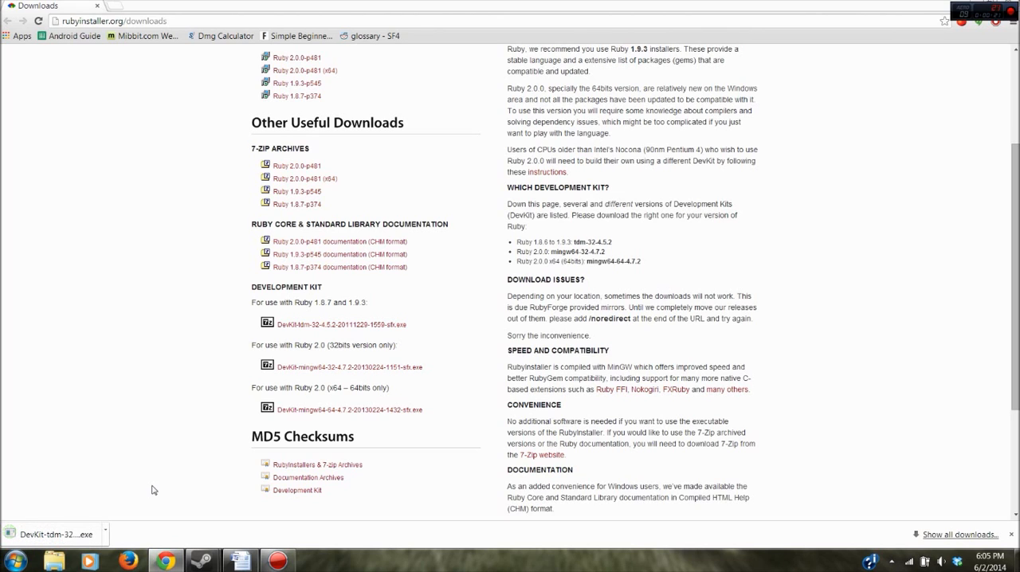
{"action": "mouse_move", "coordinate": [91, 516]}
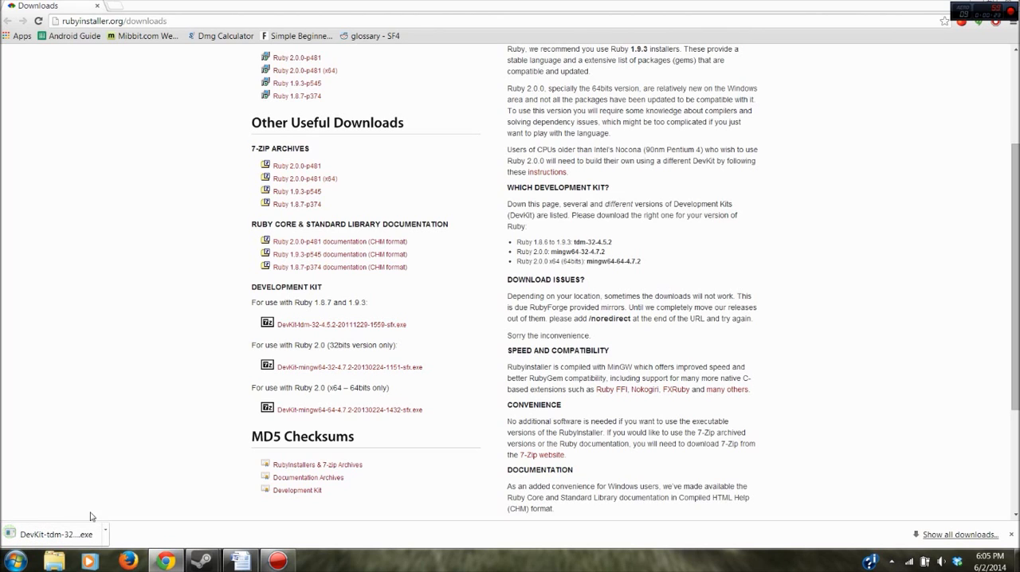
- Run the downloaded DevKit self-extracting installer past the security warning
{"action": "left_click", "coordinate": [54, 536]}
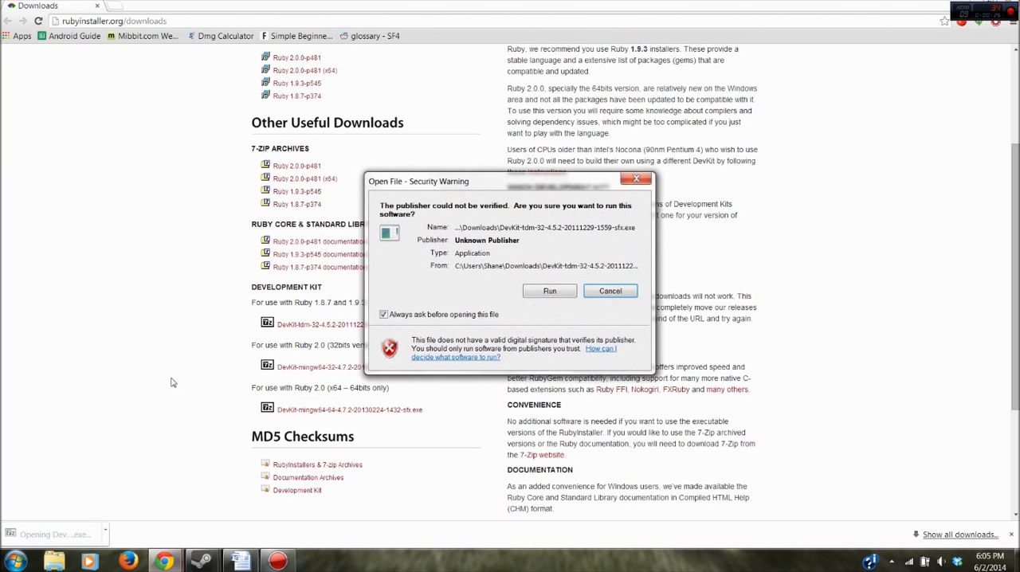
{"action": "left_click", "coordinate": [548, 290]}
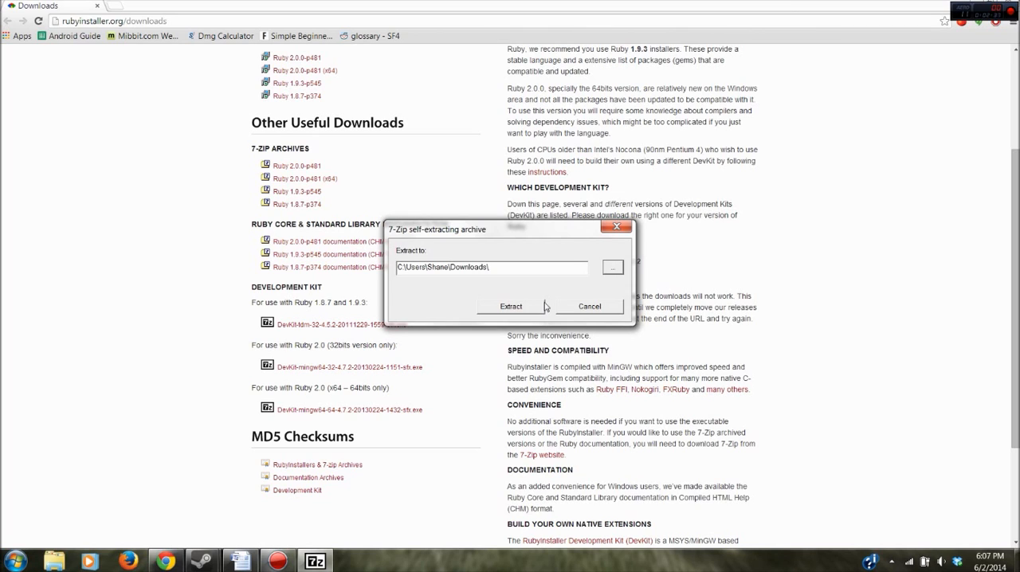
{"action": "mouse_move", "coordinate": [443, 198]}
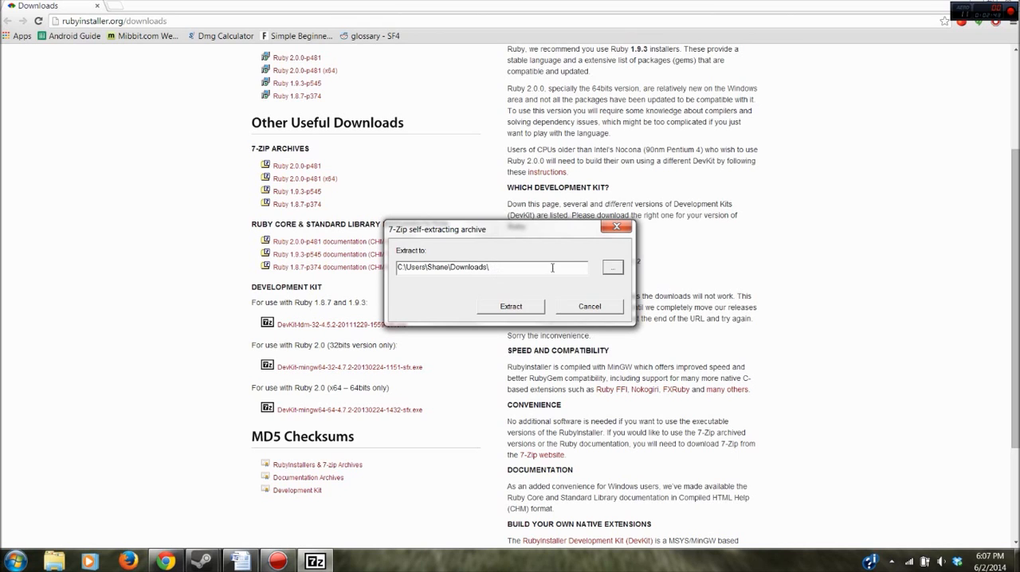
- Browse to C:\Ruby200 as the extraction folder and extract the DevKit files there
{"action": "left_click", "coordinate": [612, 267]}
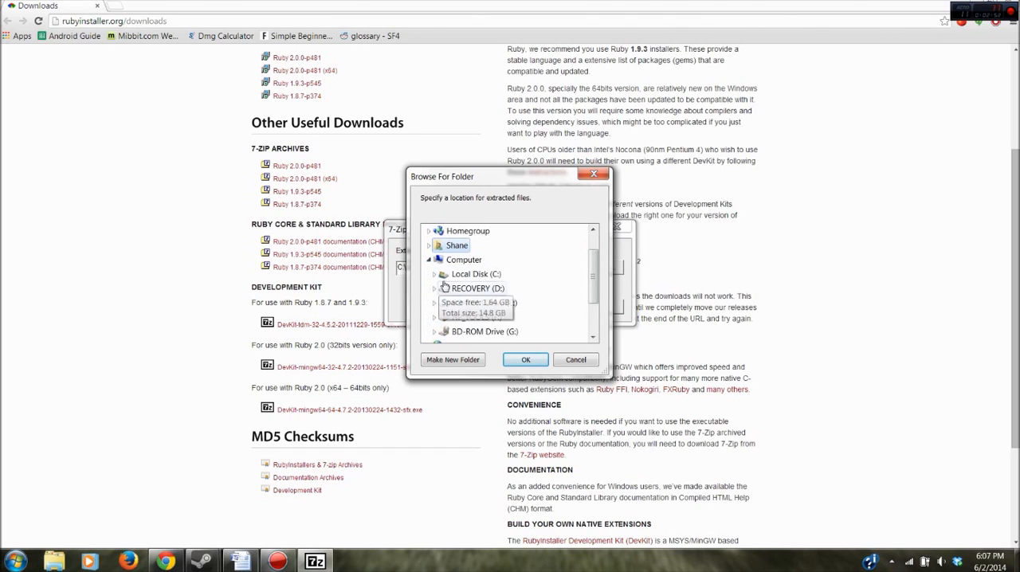
{"action": "scroll", "scroll_direction": "down", "scroll_amount": 3}
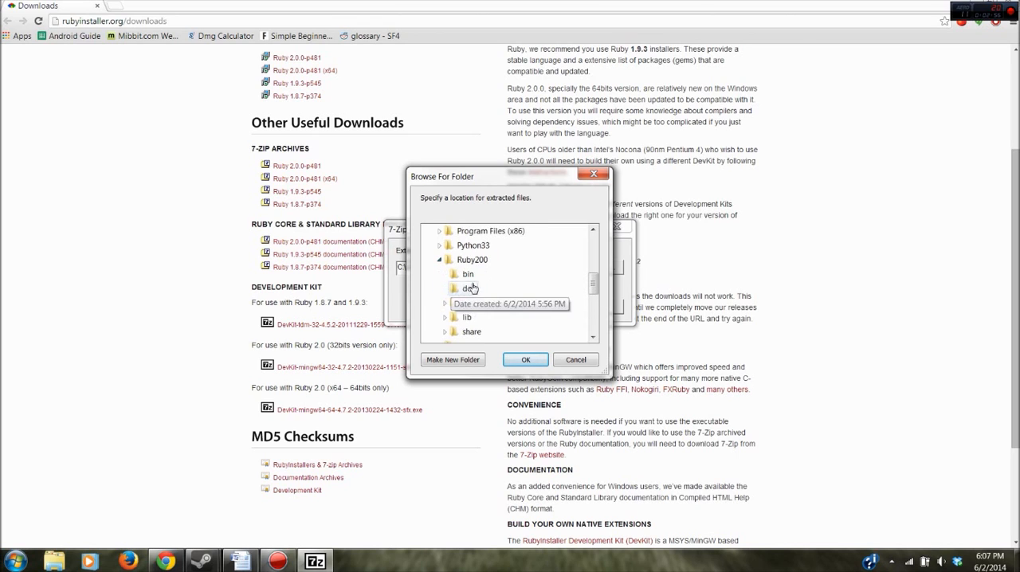
{"action": "left_click", "coordinate": [472, 259]}
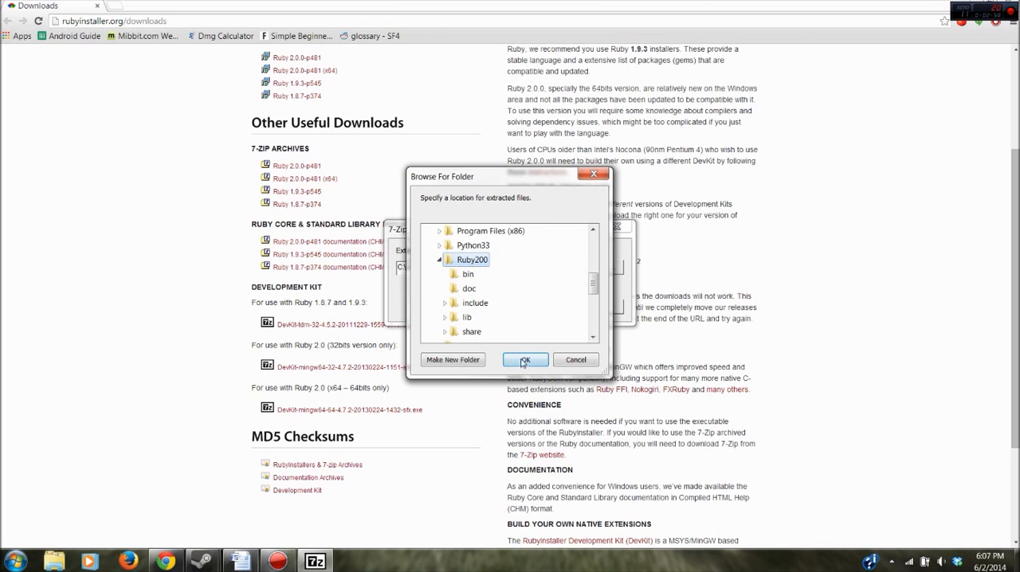
{"action": "left_click", "coordinate": [524, 359]}
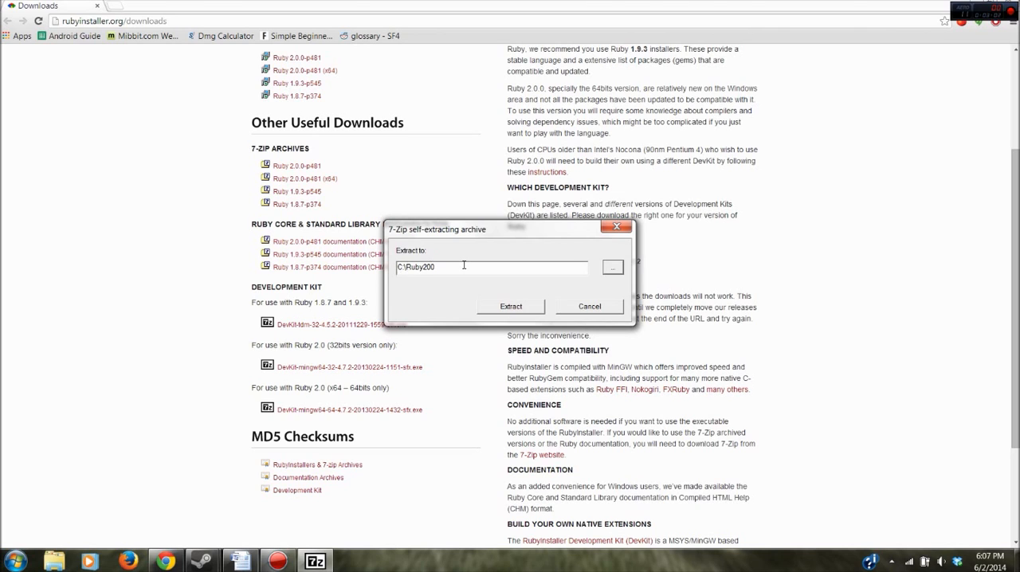
{"action": "left_click", "coordinate": [510, 306]}
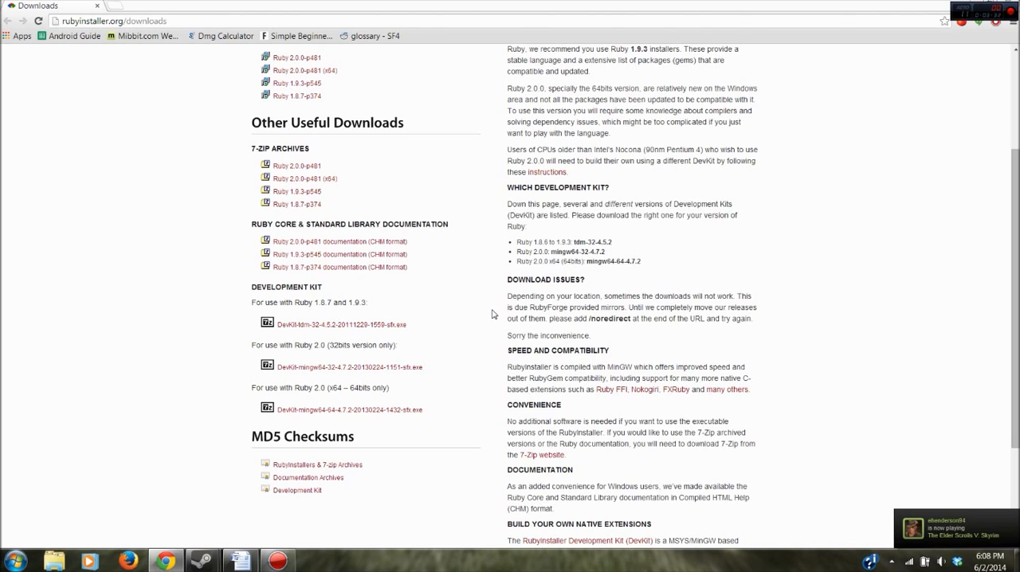
{"action": "mouse_move", "coordinate": [127, 436]}
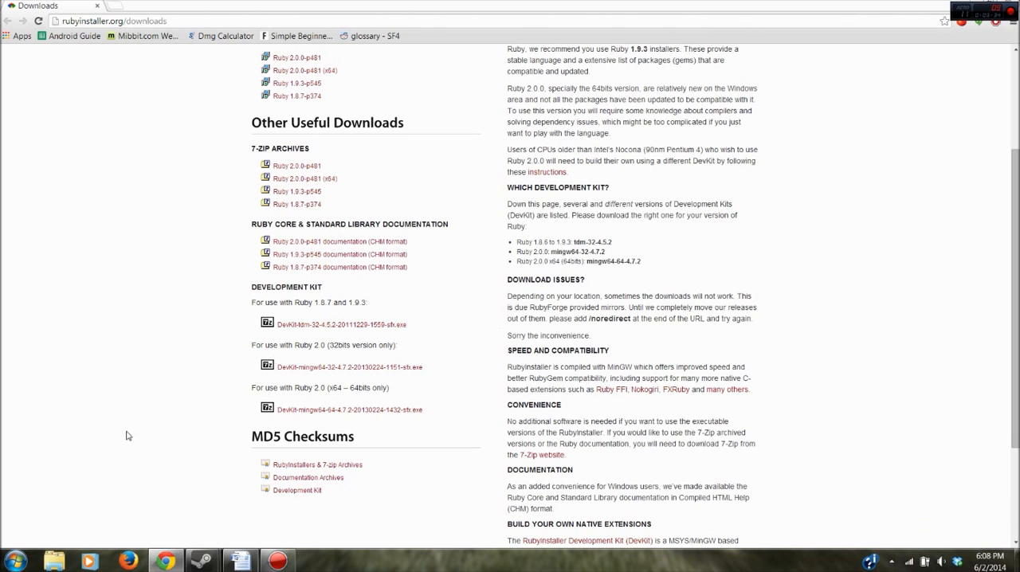
- Launch a new Command Prompt from the Start menu search for cmd
{"action": "left_click", "coordinate": [14, 561]}
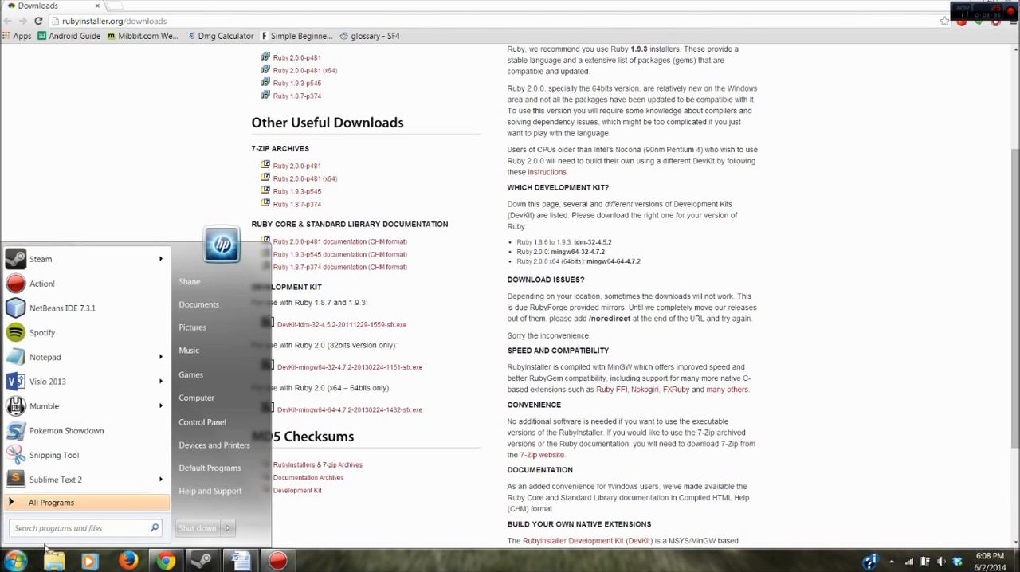
{"action": "type", "text": "cmd"}
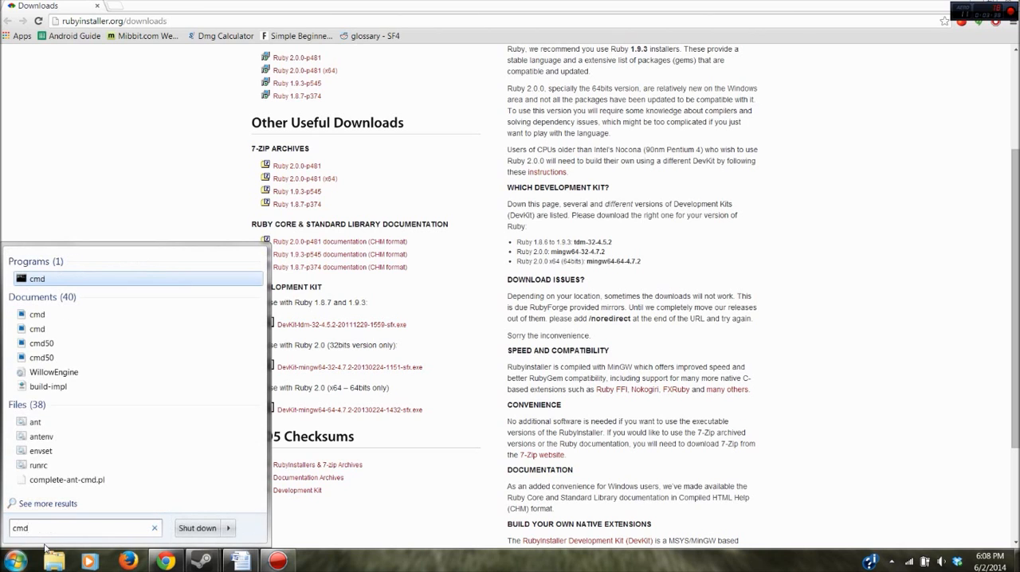
{"action": "left_click", "coordinate": [38, 278]}
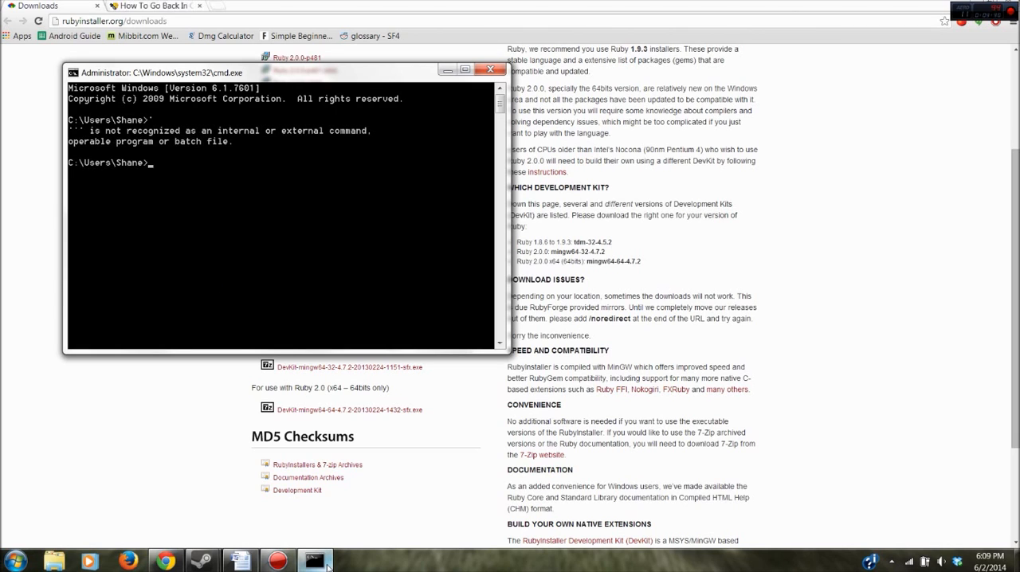
- Change directory to c:\ and then into ruby200
{"action": "type", "text": "c"}
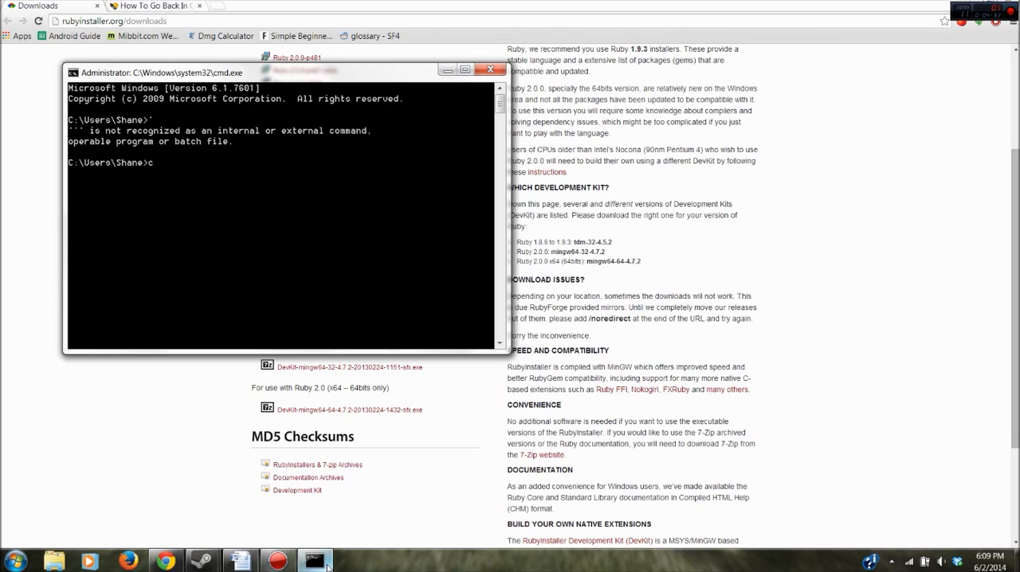
{"action": "type", "text": "d c"}
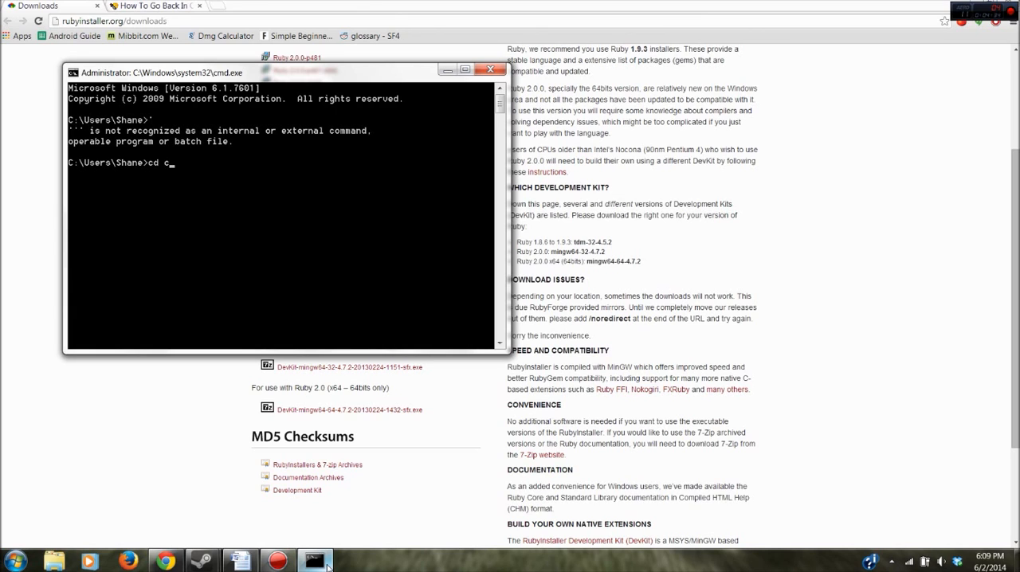
{"action": "type", "text": ":\\"}
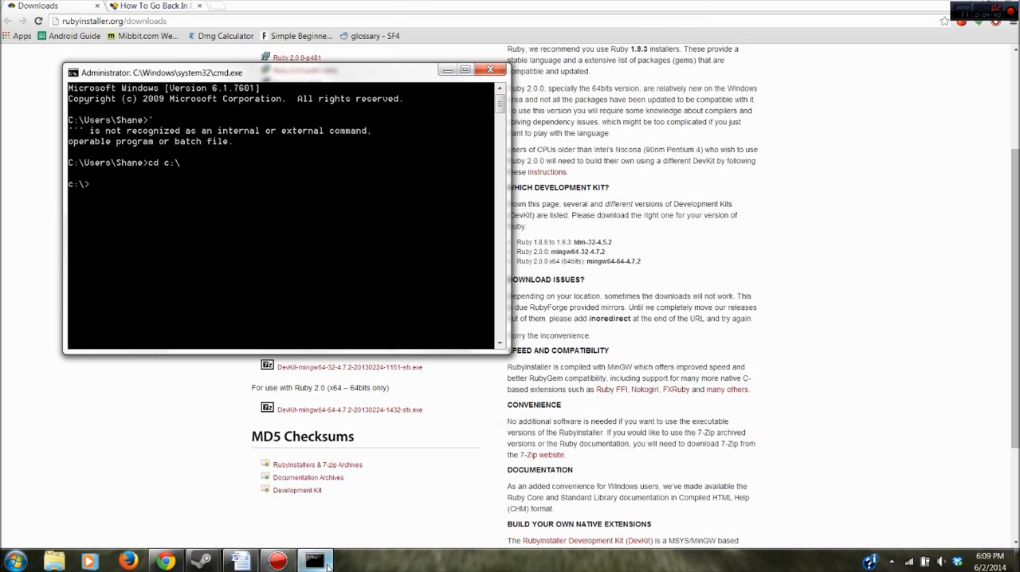
{"action": "type", "text": "cd"}
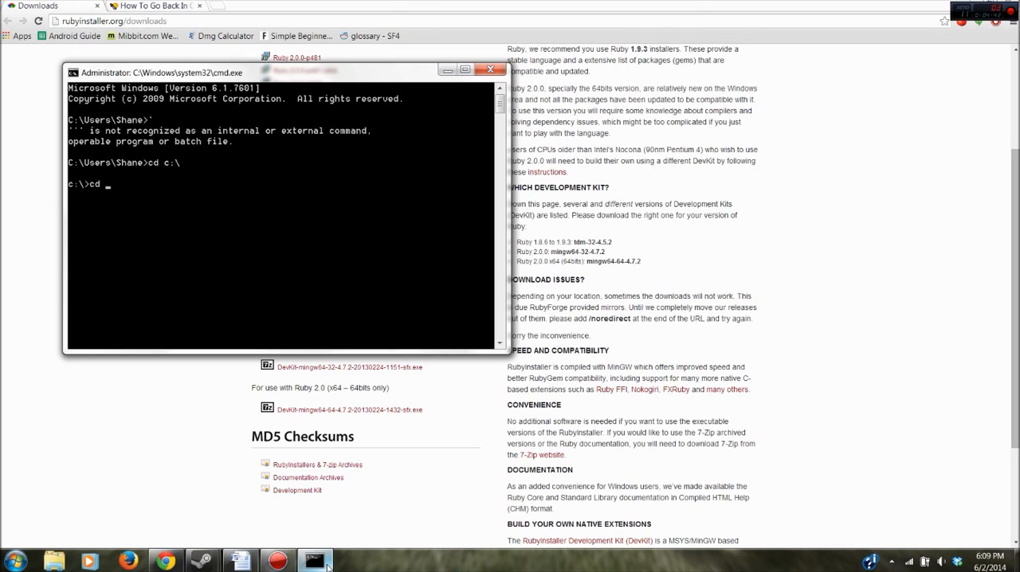
{"action": "type", "text": "ruby200"}
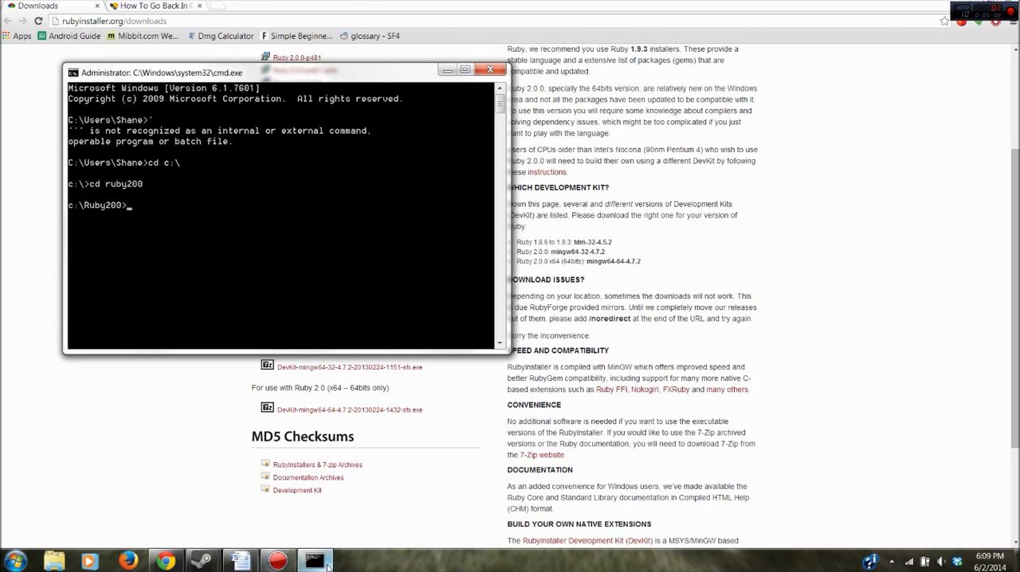
- Run 'ruby dk.rb init' in C:\Ruby200 to generate the DevKit config.yml
{"action": "type", "text": "ruby"}
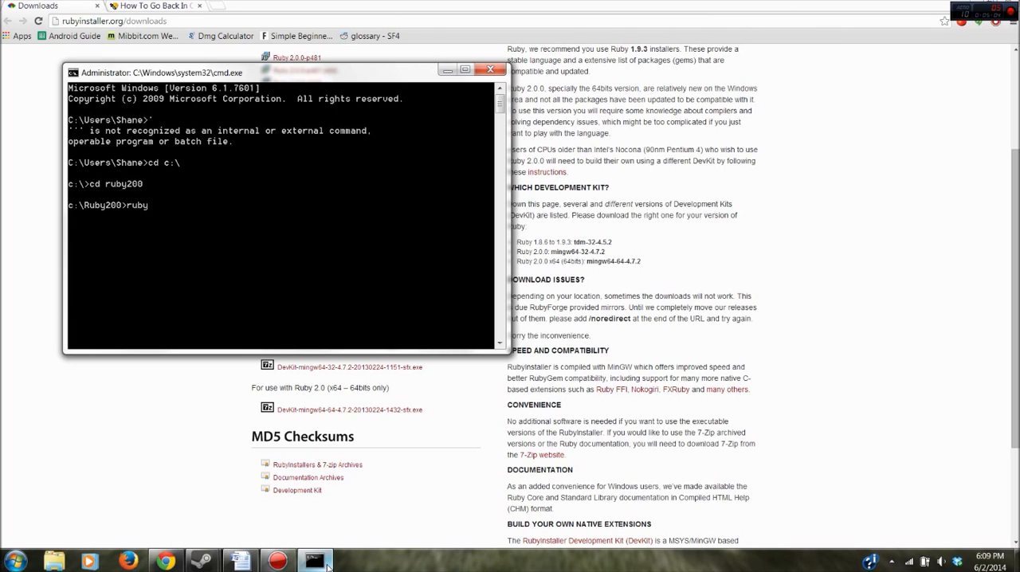
{"action": "type", "text": "dk.rb"}
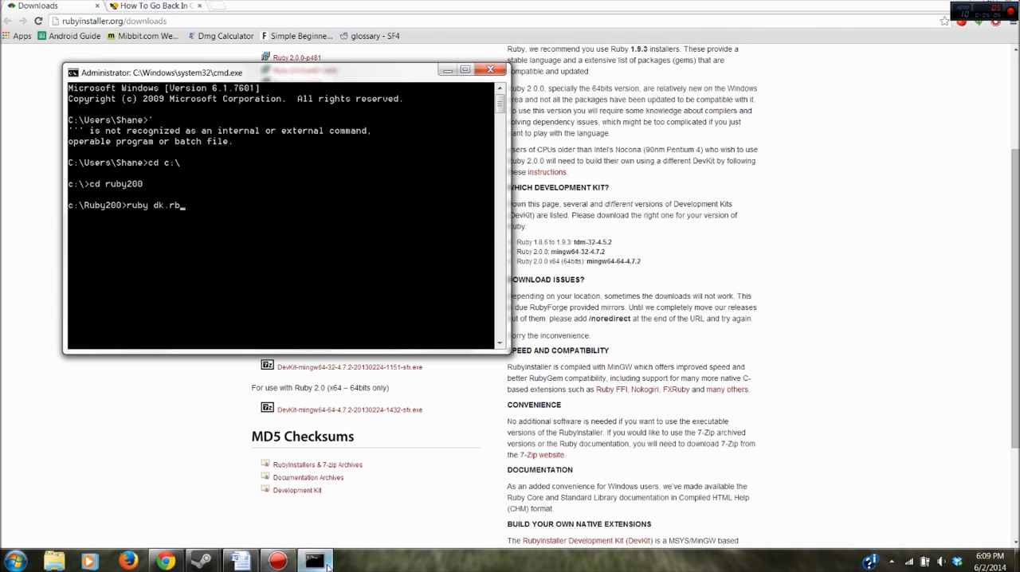
{"action": "type", "text": "init"}
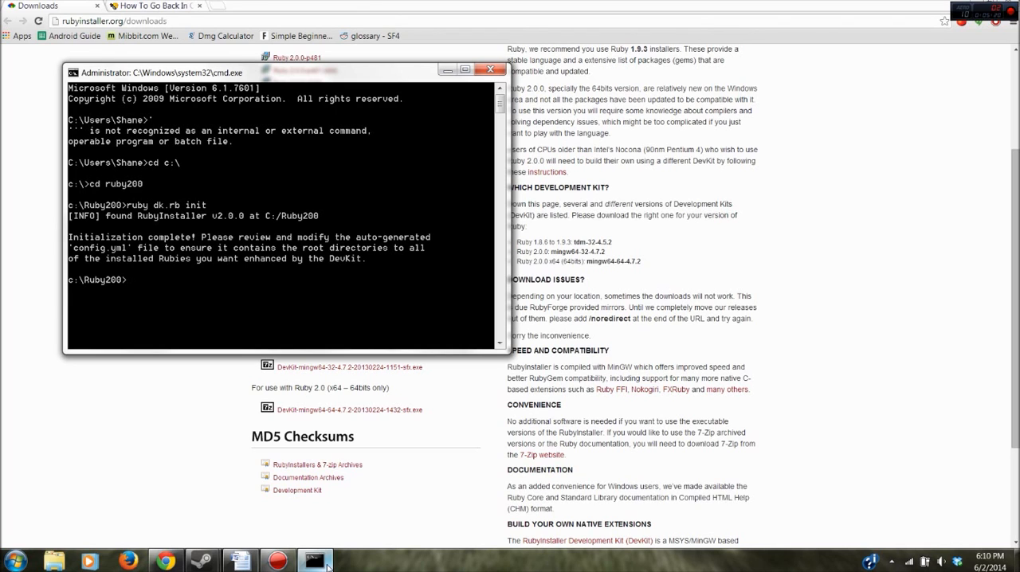
- Run 'ruby dk.rb install' to hook the DevKit into Ruby 2.0
{"action": "type", "text": "r"}
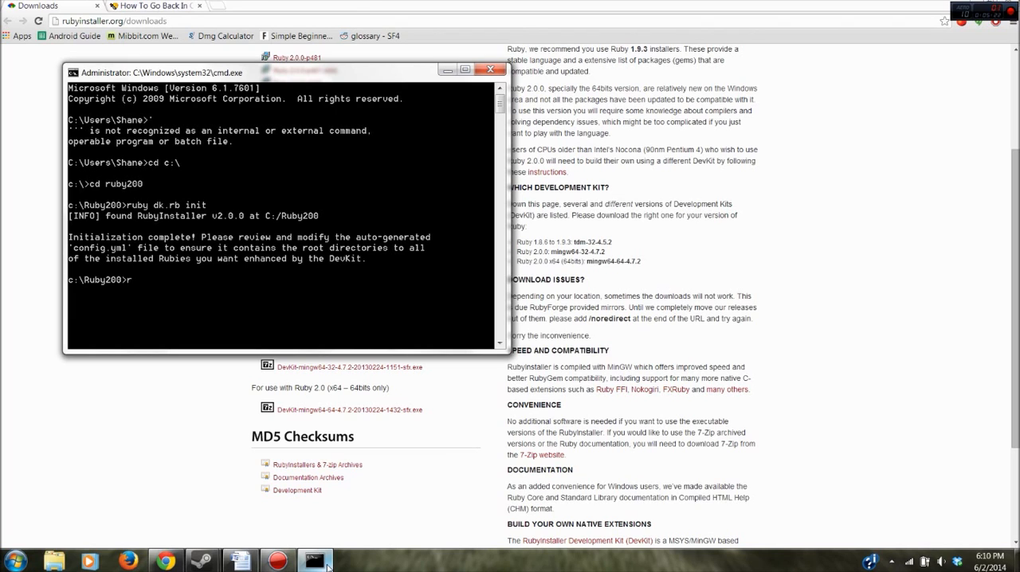
{"action": "type", "text": "uby dk.rb"}
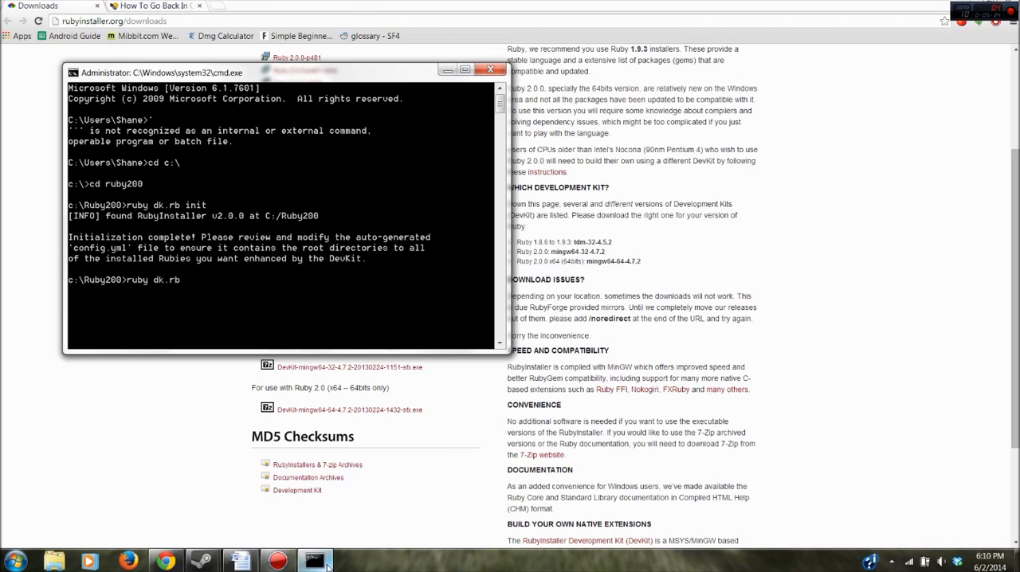
{"action": "type", "text": "install"}
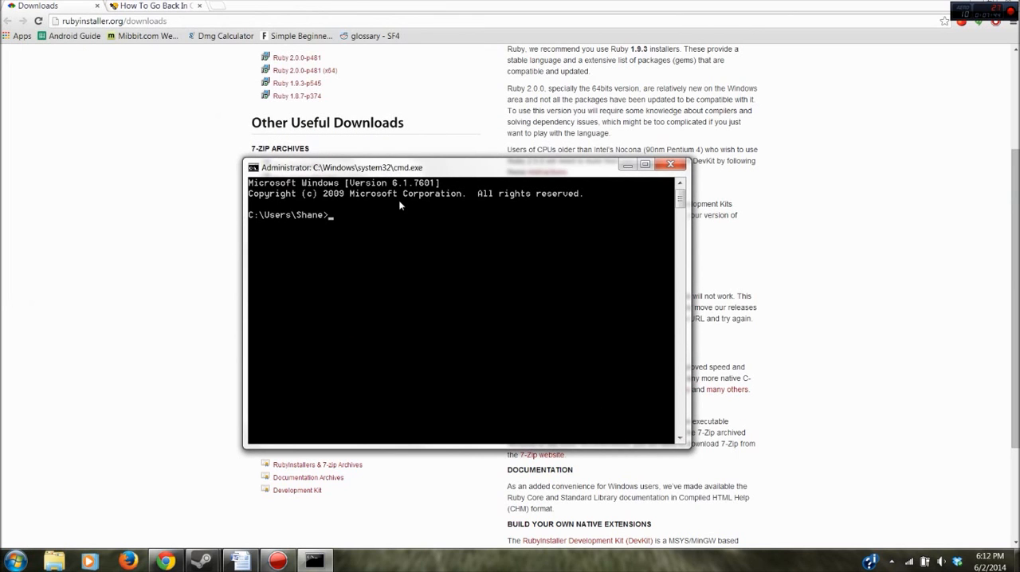
- Change to c:\ruby200 and run 'gem uninstall mini_magick'
{"action": "type", "text": "cd c:\\"}
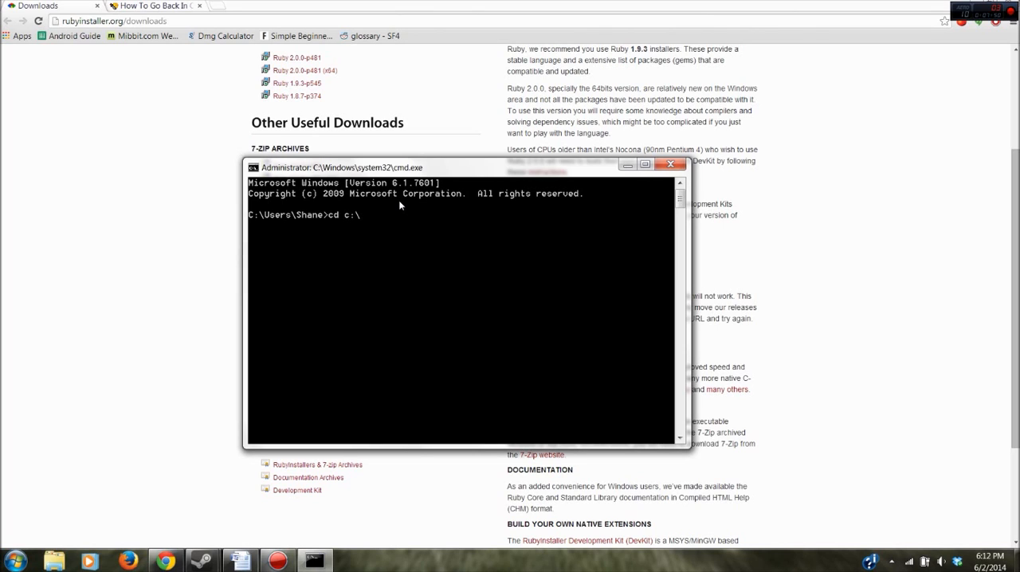
{"action": "type", "text": "ruby200"}
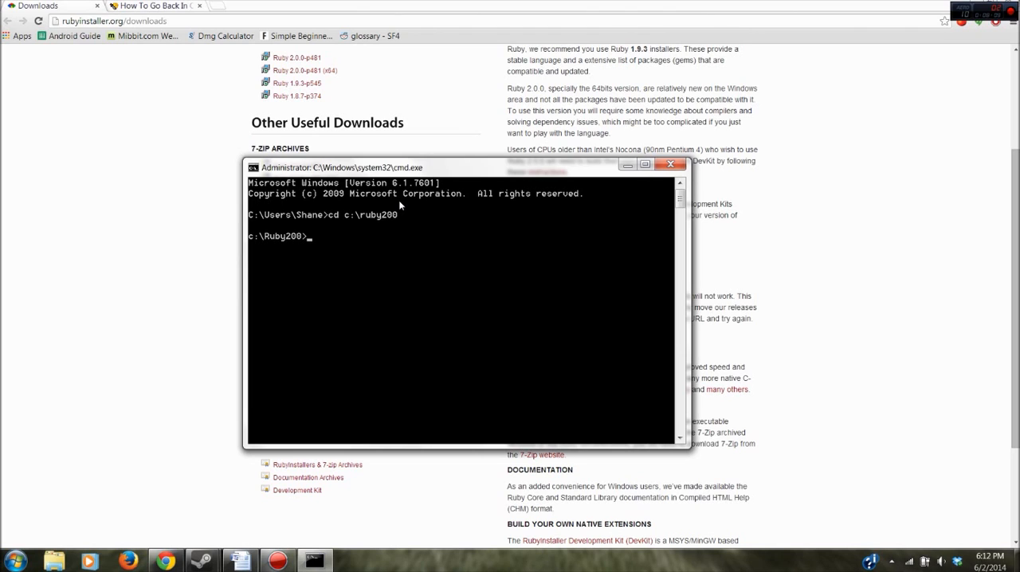
{"action": "type", "text": "gem"}
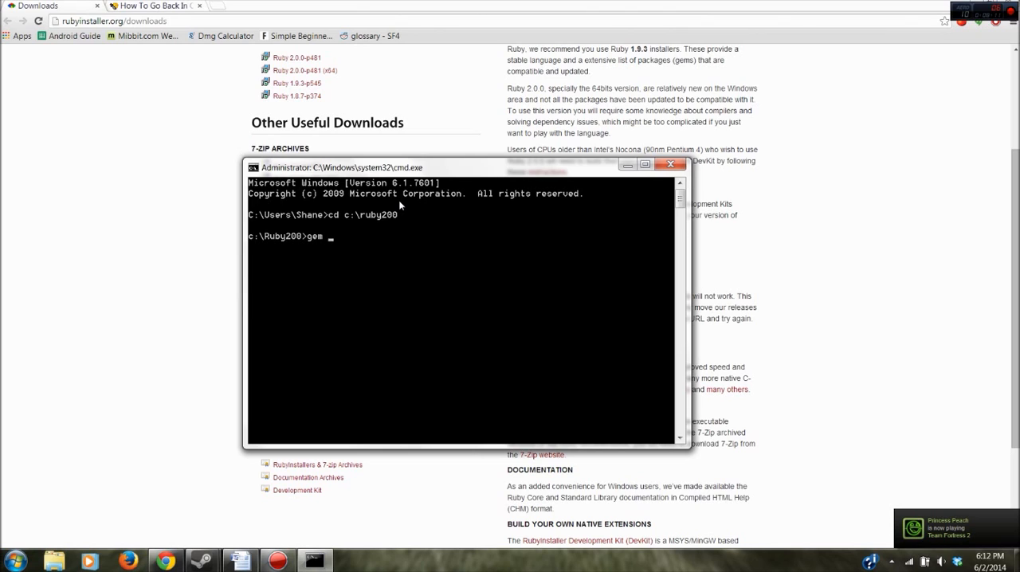
{"action": "type", "text": "uninstall mini"}
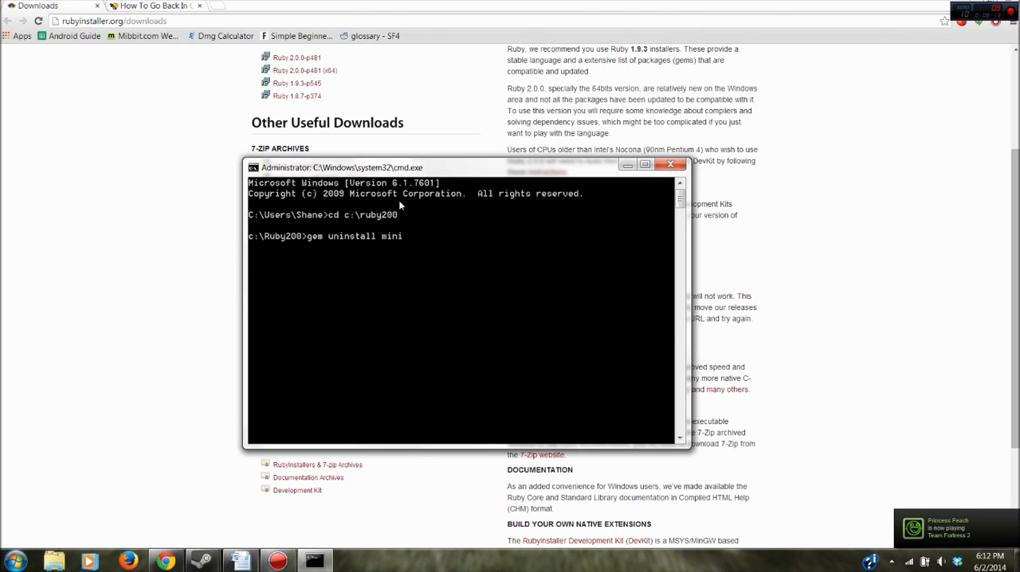
{"action": "type", "text": "_magick"}
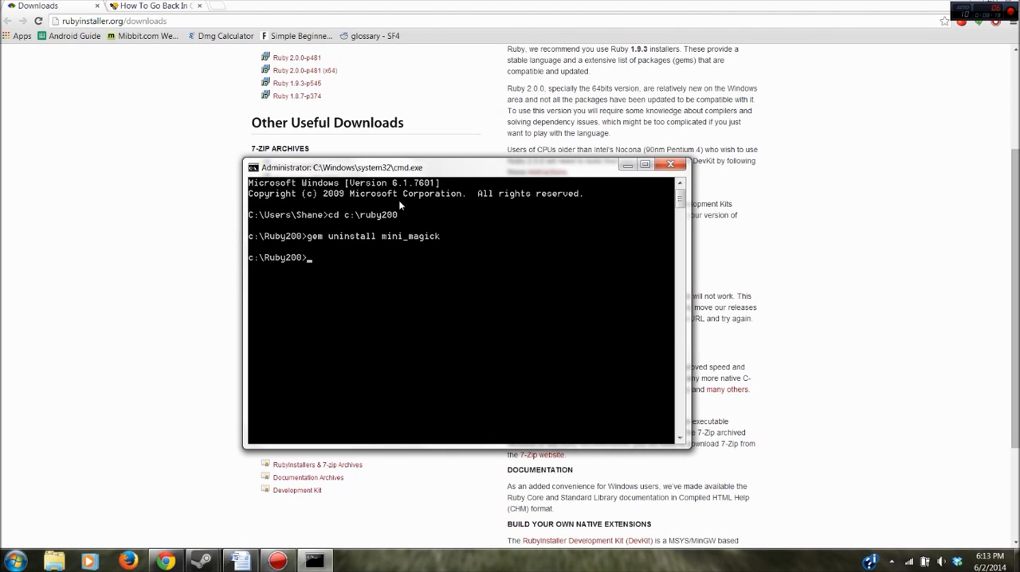
- Run 'gem install mini_magick -v 3.5.0', installing it with subexec
{"action": "type", "text": "g"}
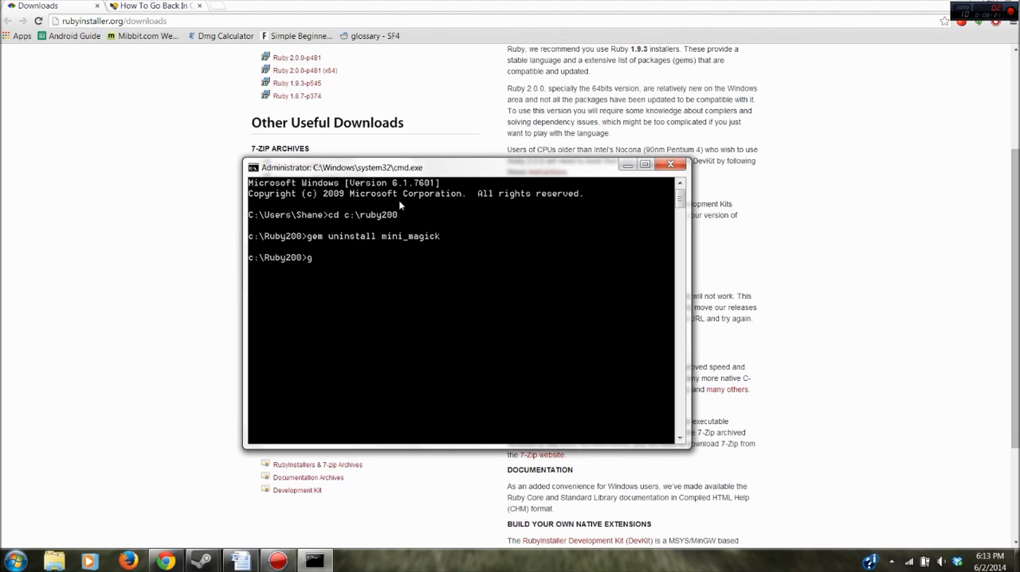
{"action": "type", "text": "em install"}
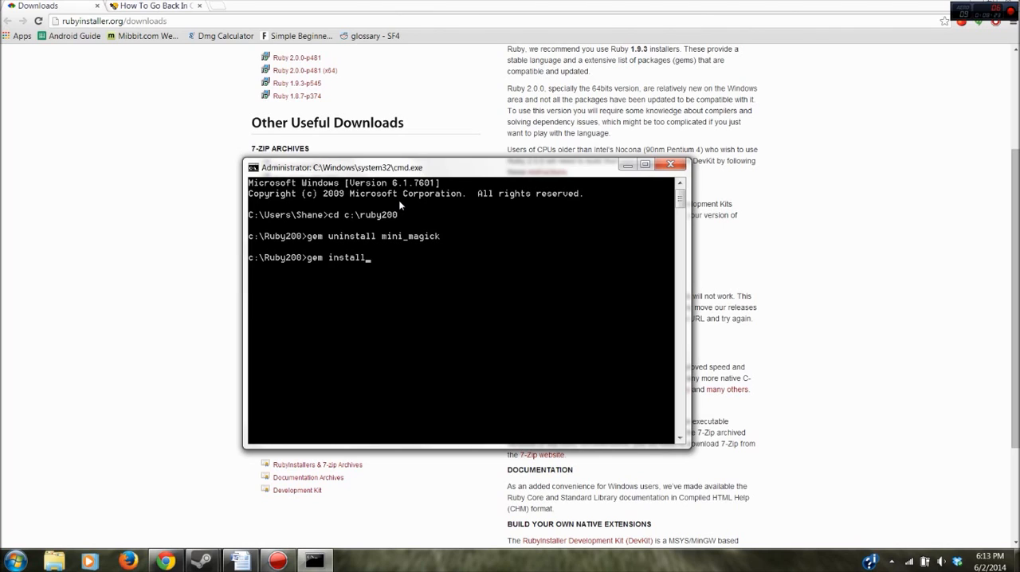
{"action": "type", "text": "mini"}
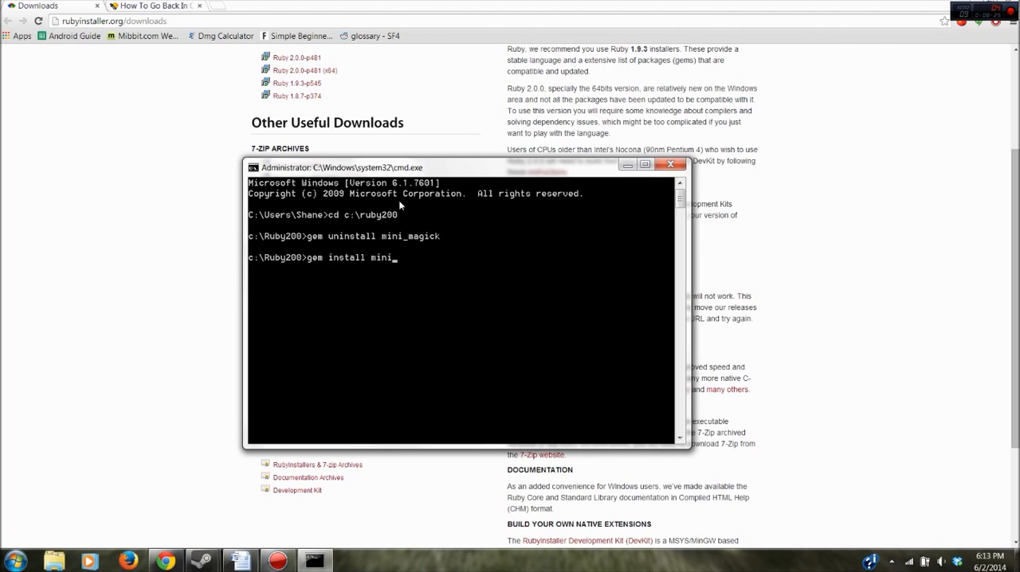
{"action": "type", "text": "_magick -v"}
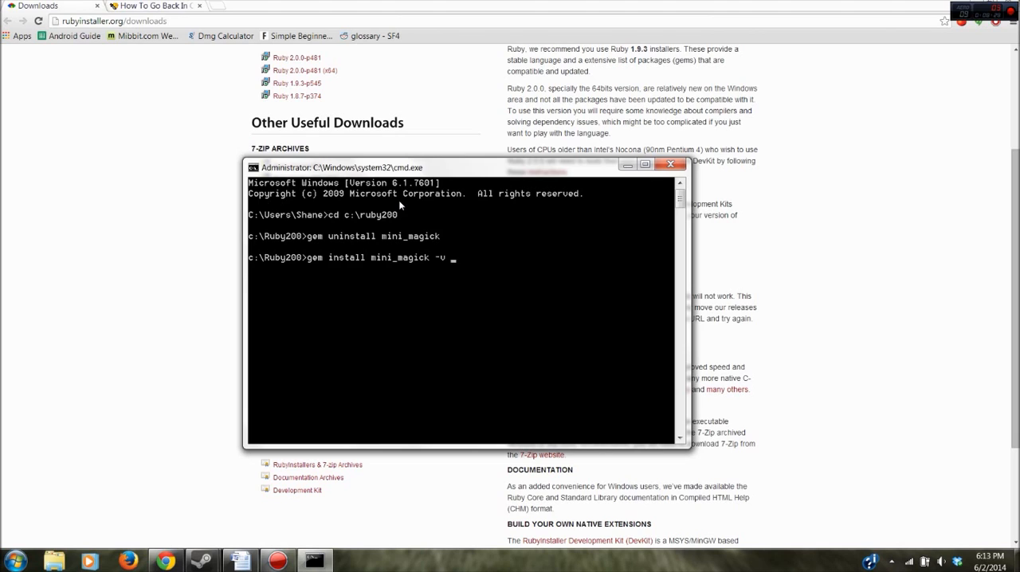
{"action": "type", "text": "3.5.0"}
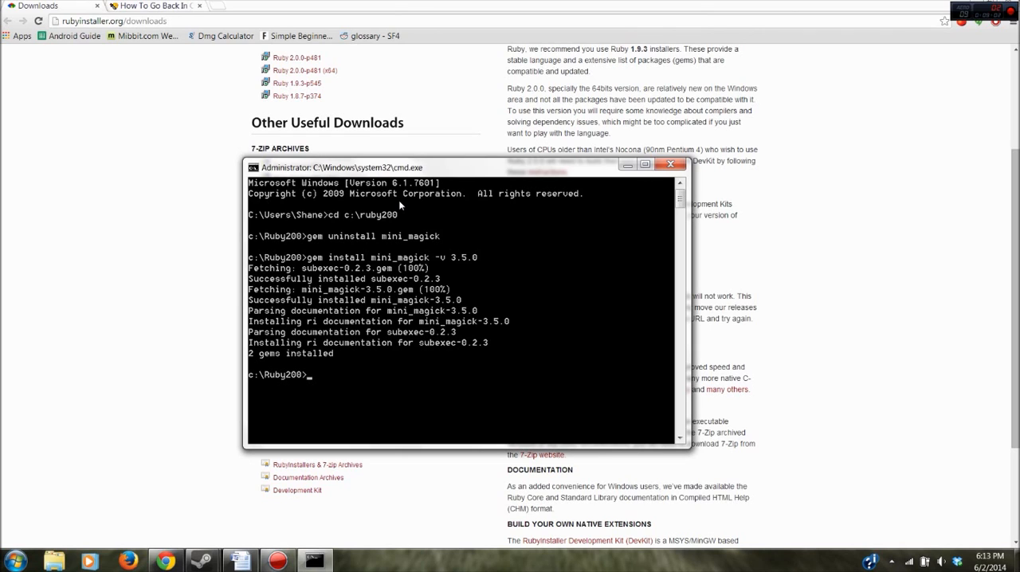
- Run 'gem install watir --no-ri --no-rdoc', installing watir 5.0.0 and dependencies
{"action": "type", "text": "gem install"}
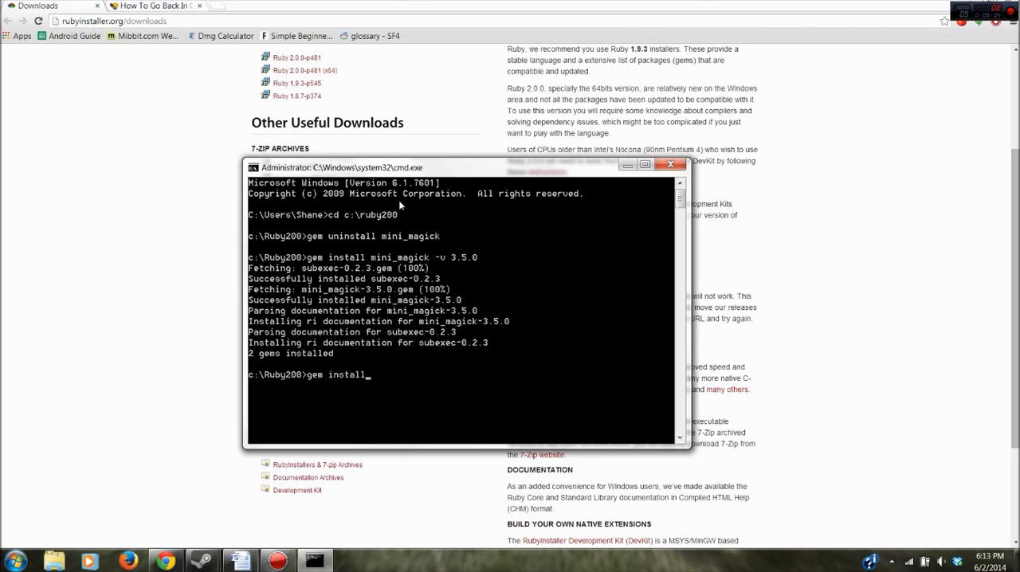
{"action": "type", "text": "watir --no-r"}
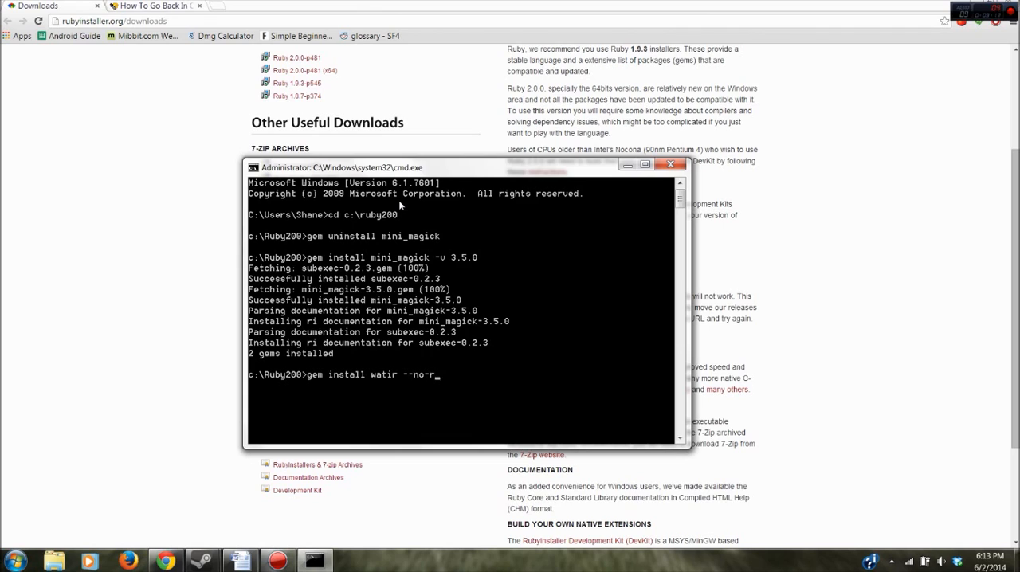
{"action": "type", "text": "i"}
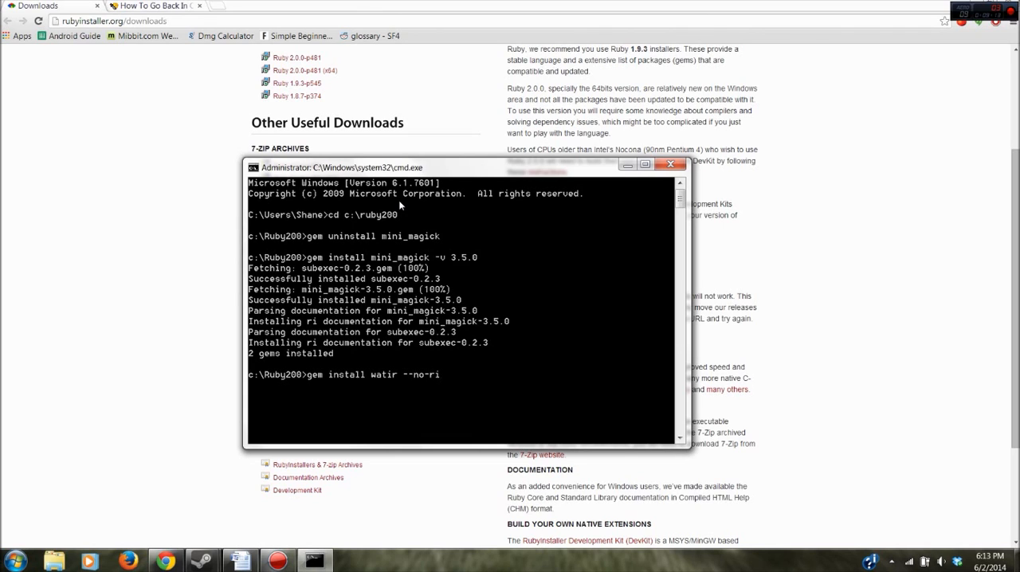
{"action": "type", "text": "--no-"}
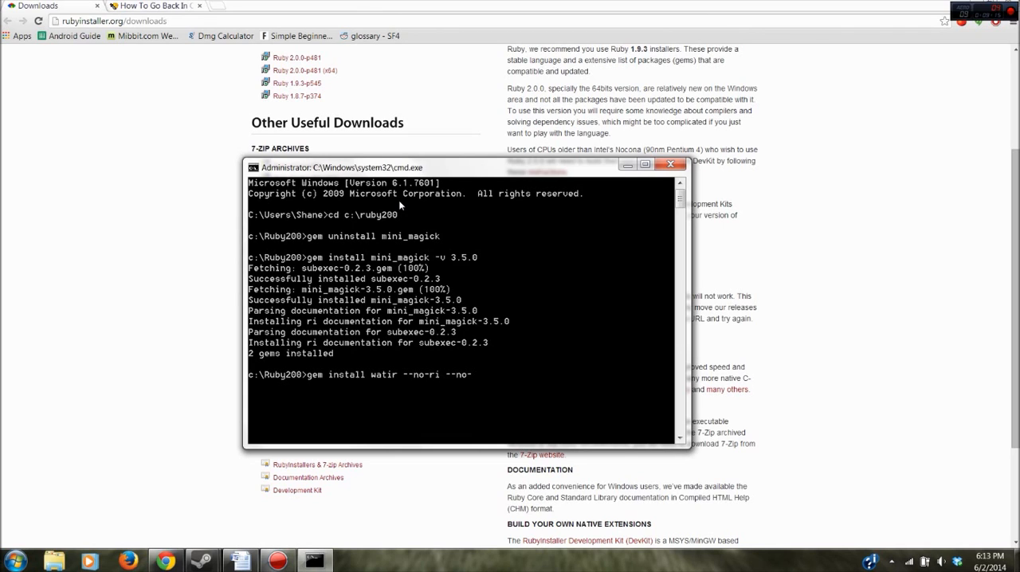
{"action": "type", "text": "rdoc"}
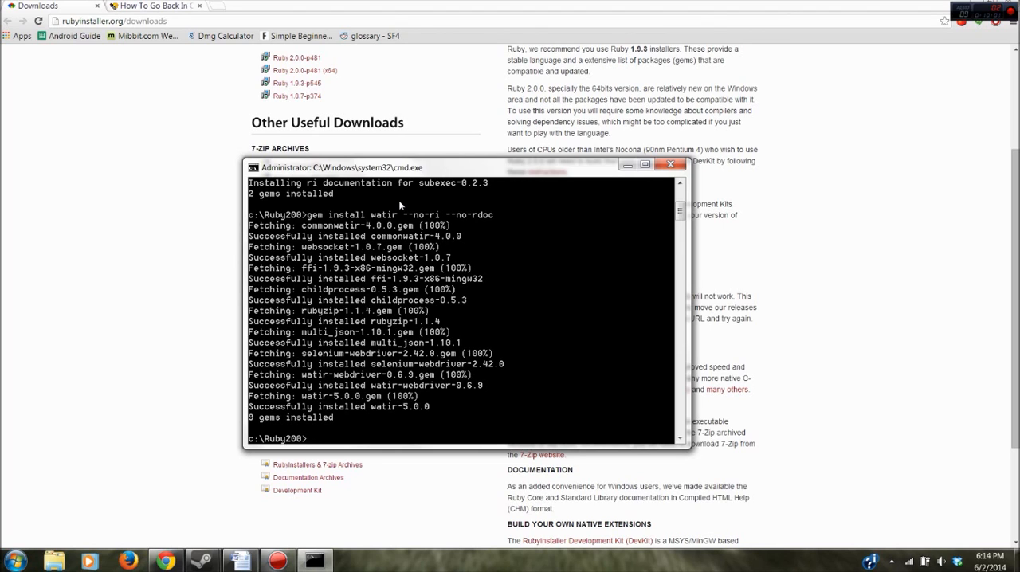
{"action": "type", "text": "gem install"}
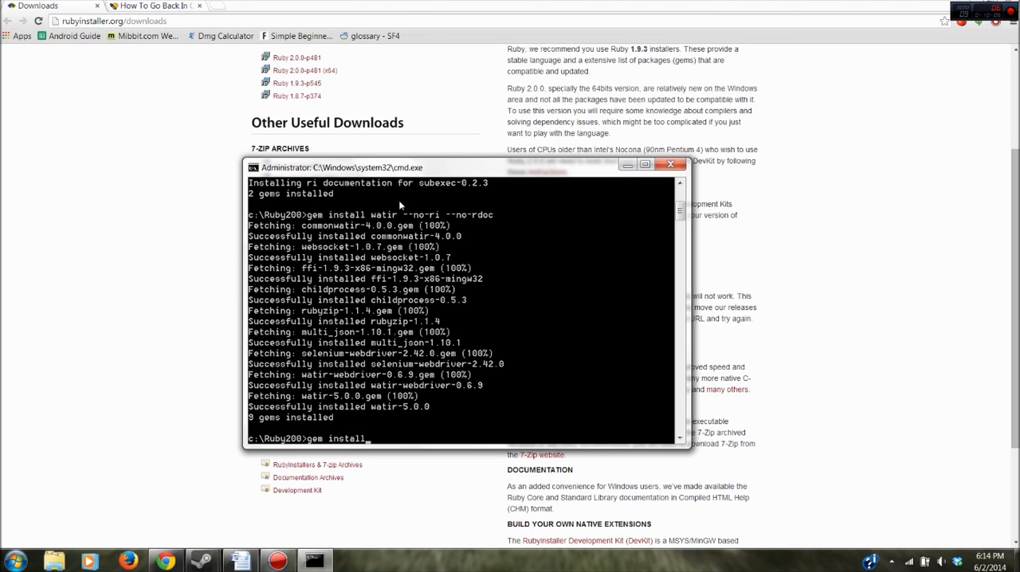
- Run 'gem install green_shoes --no-ri --no-rdoc' to install green_shoes with GTK dependencies
{"action": "type", "text": "green_shoes"}
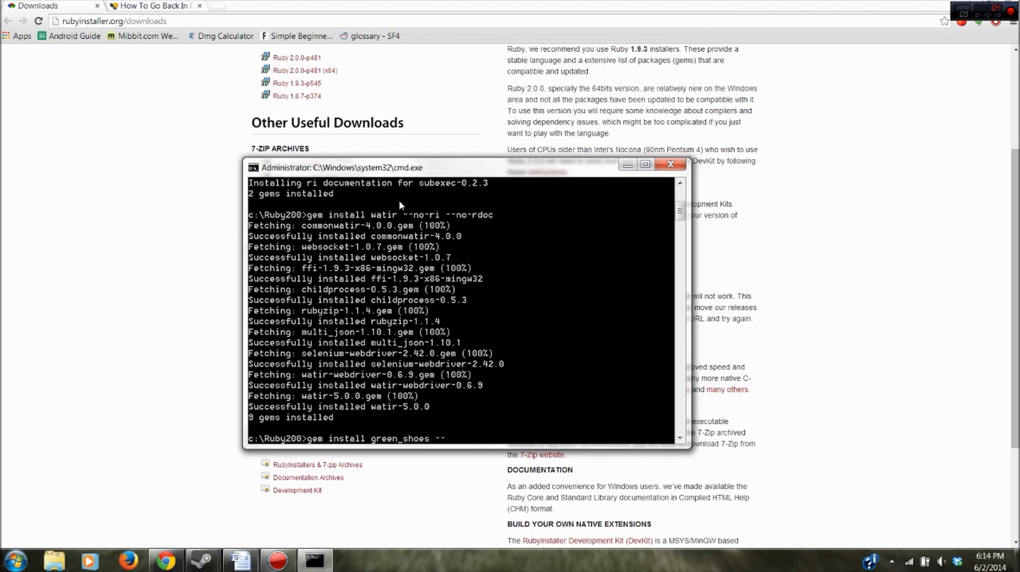
{"action": "type", "text": "--no-ri"}
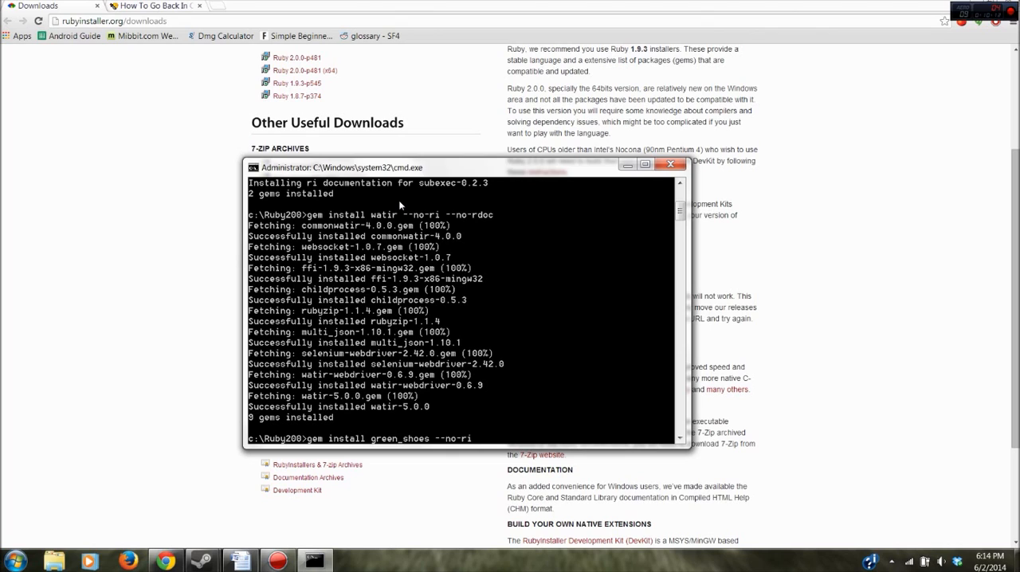
{"action": "type", "text": "--"}
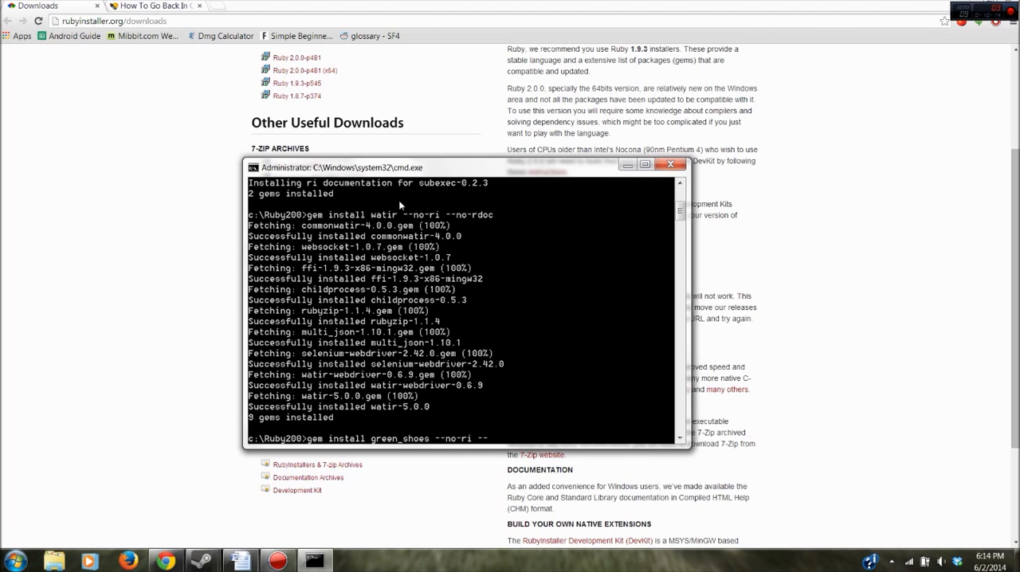
{"action": "type", "text": "no-"}
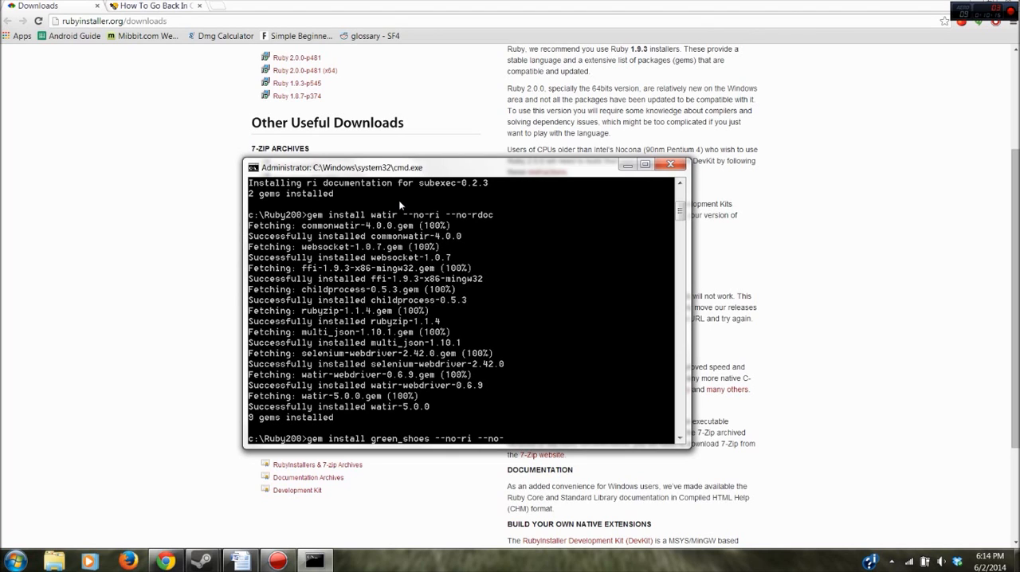
{"action": "type", "text": "rdoc"}
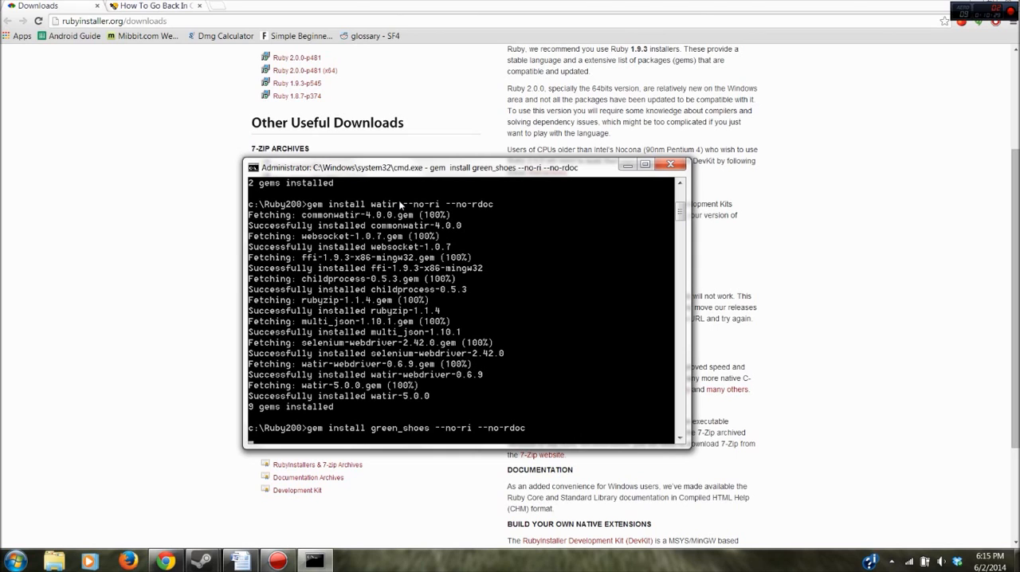
{"action": "mouse_move", "coordinate": [487, 248]}
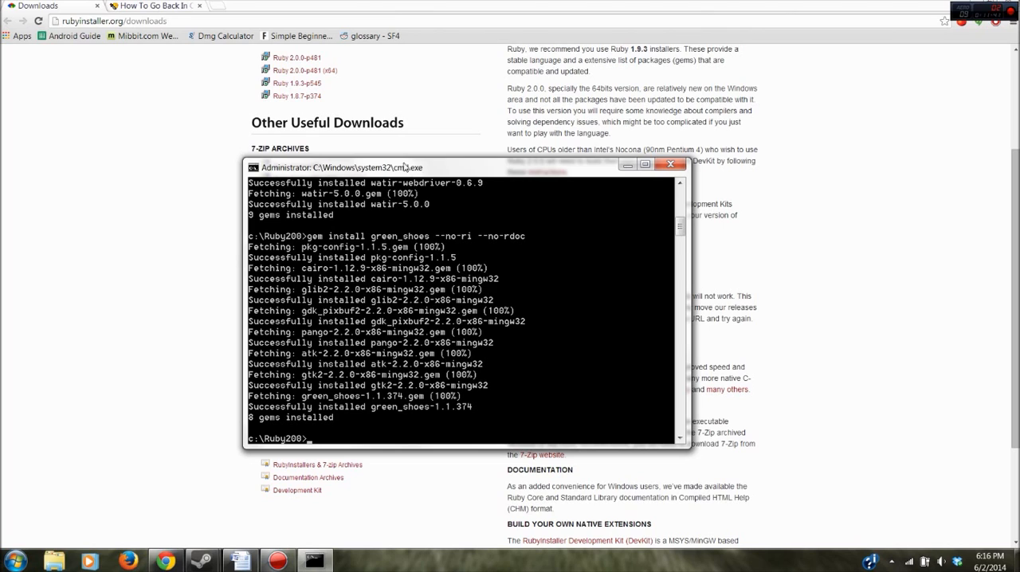
{"action": "mouse_move", "coordinate": [660, 252]}
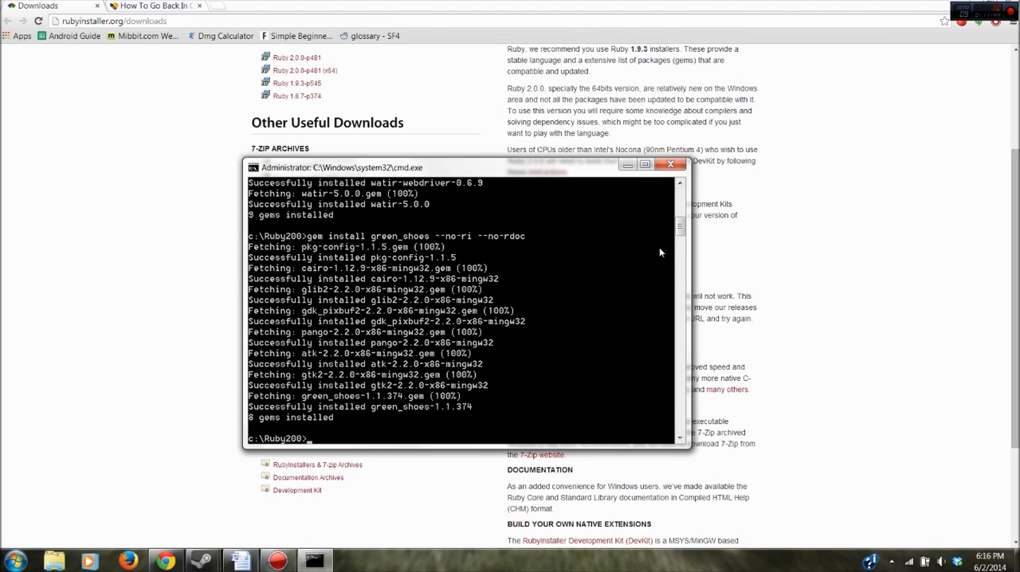
{"action": "mouse_move", "coordinate": [644, 236]}
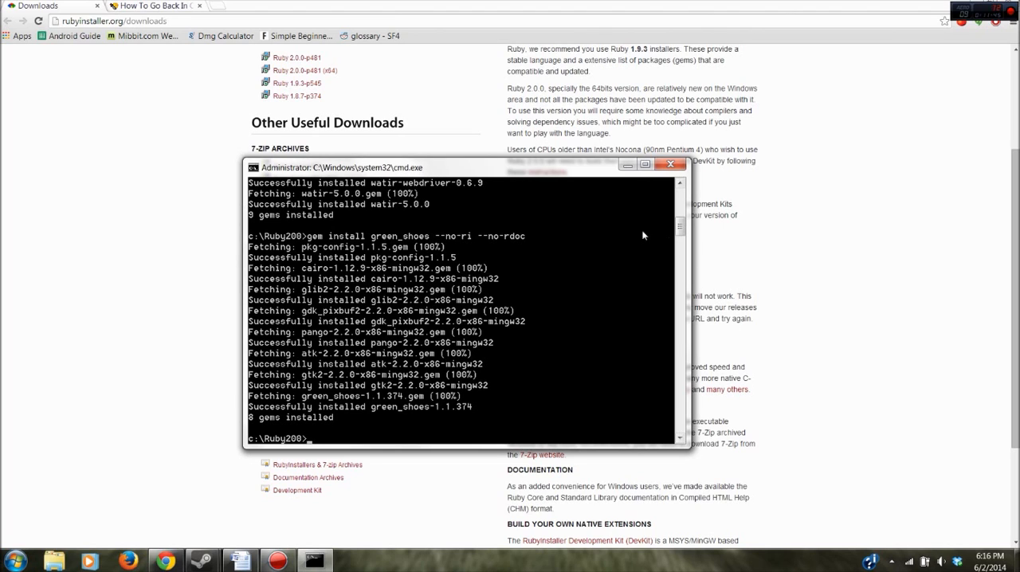
{"action": "mouse_move", "coordinate": [582, 319]}
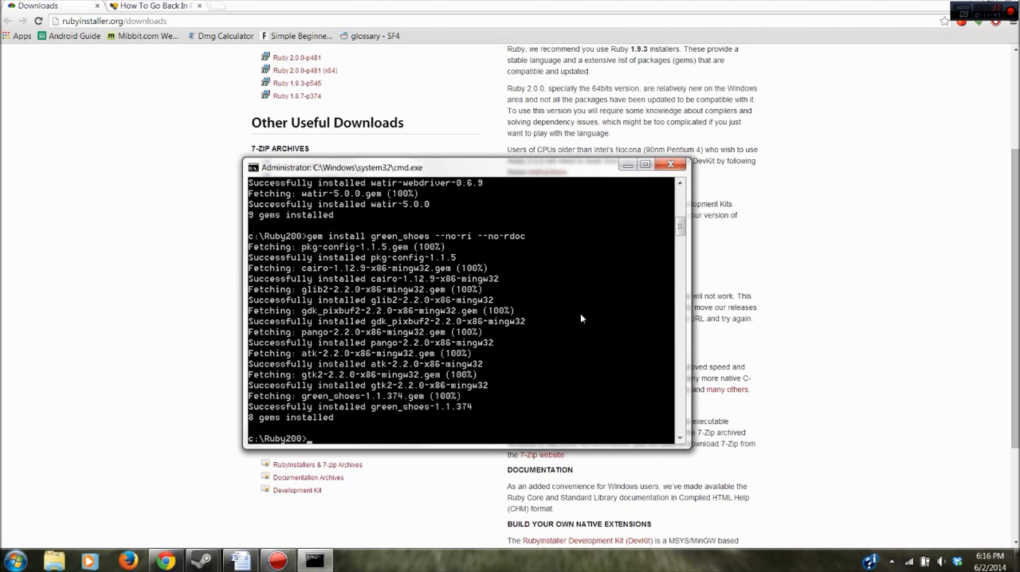
{"action": "mouse_move", "coordinate": [596, 325]}
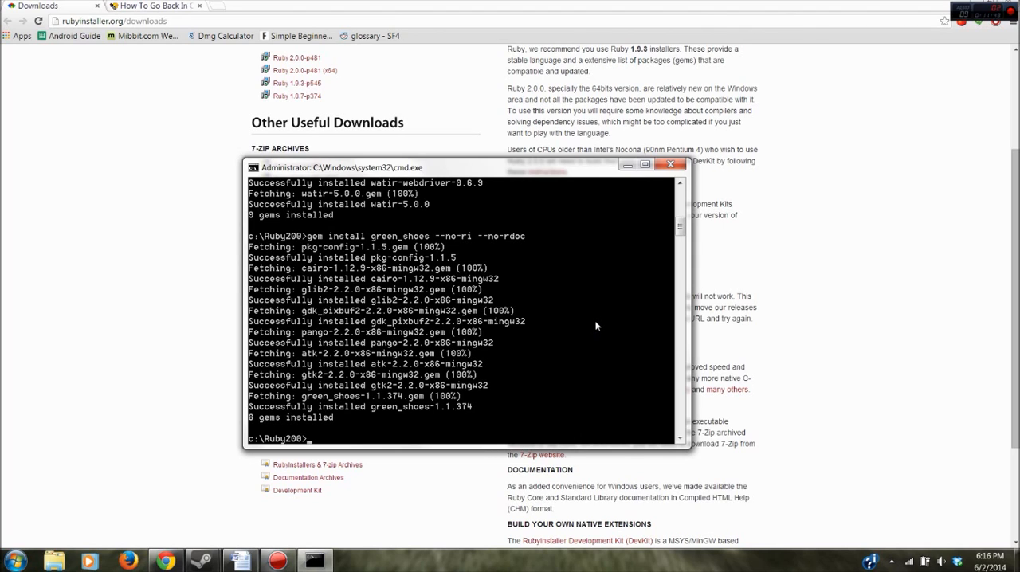
{"action": "mouse_move", "coordinate": [851, 295]}
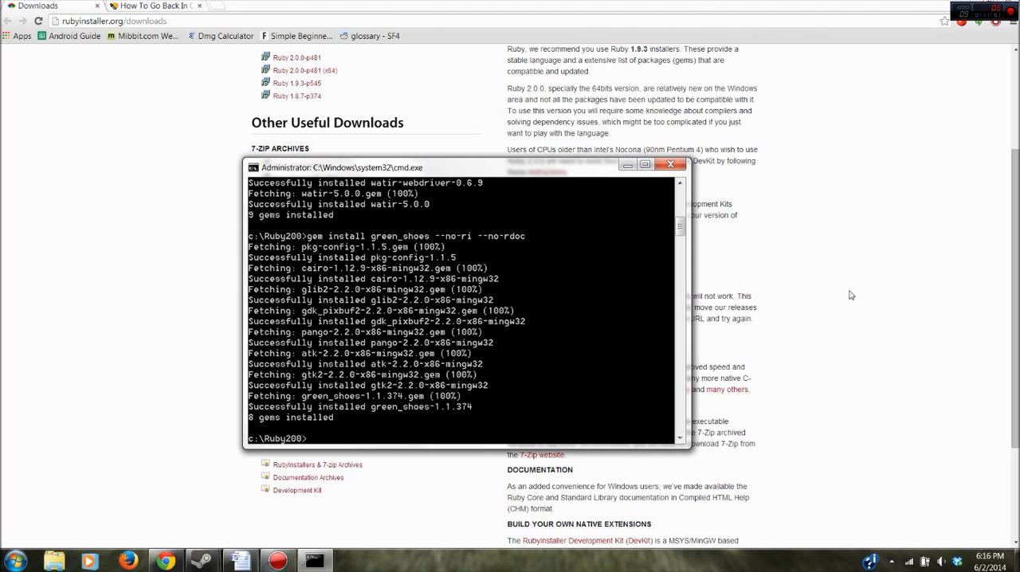
{"action": "mouse_move", "coordinate": [839, 301]}
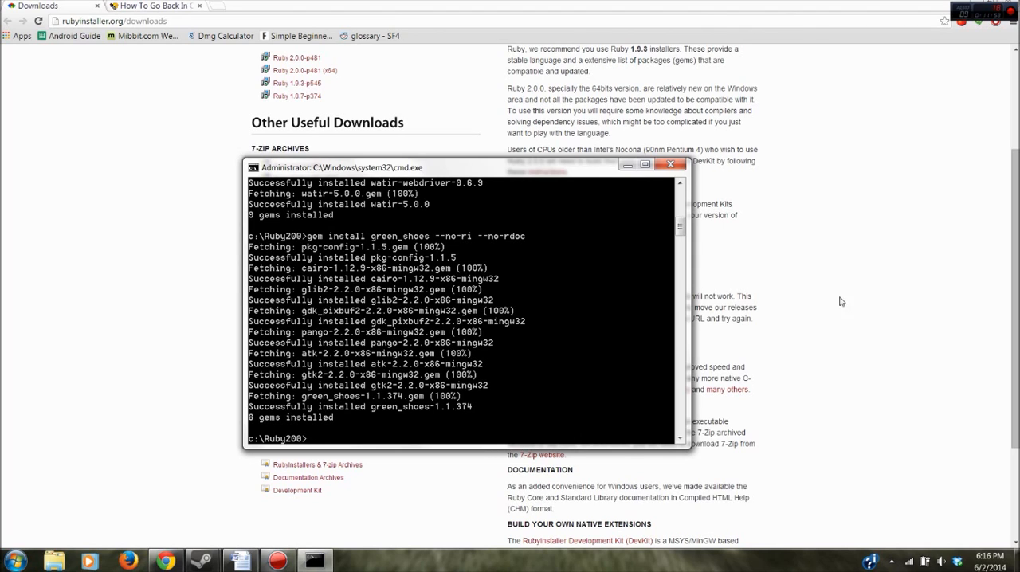